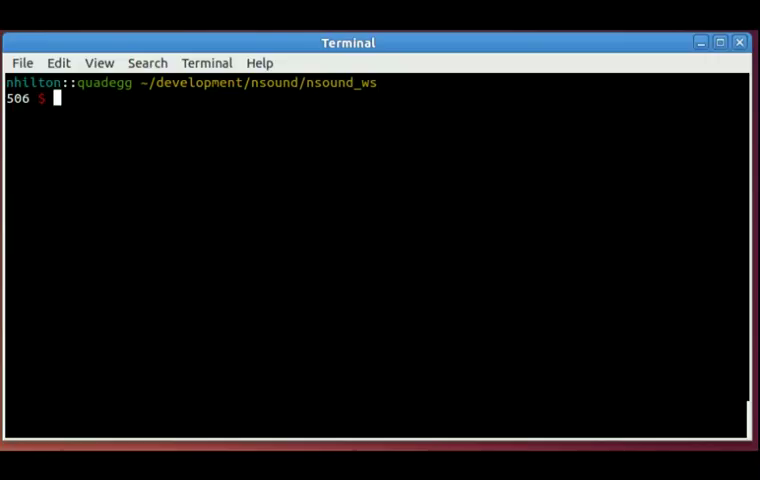
Step: Run scons in ~/development/nsound/nsound_ws and follow the build output to completion
{"action": "type", "text": "sco"}
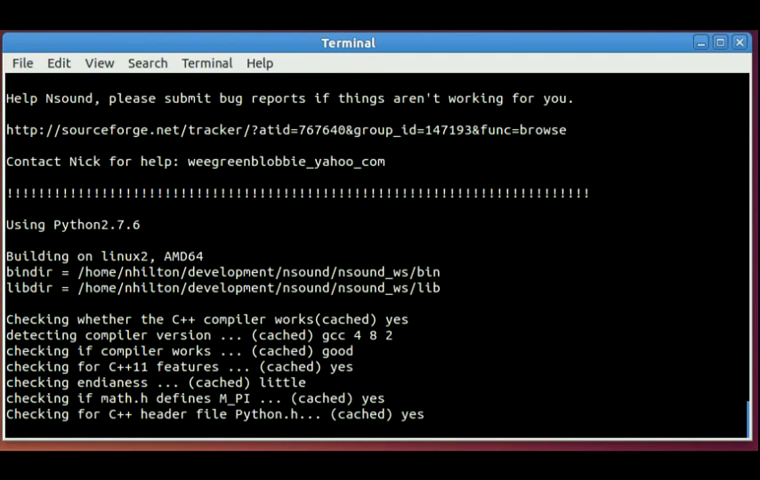
{"action": "scroll", "scroll_direction": "down", "scroll_amount": 3}
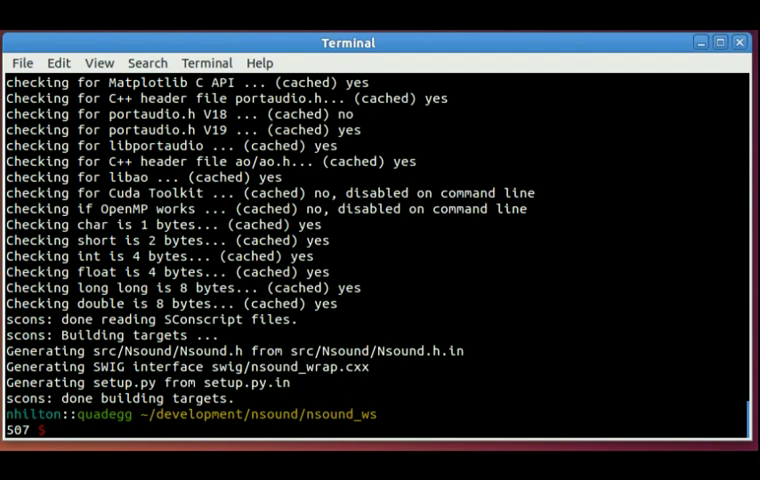
Step: Run python setup.py install --user to build and install the Nsound extension
{"action": "type", "text": "sc"}
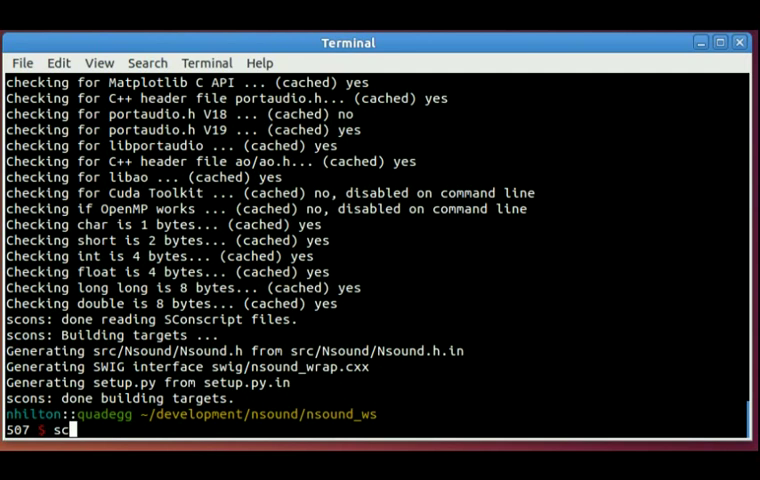
{"action": "type", "text": "py"}
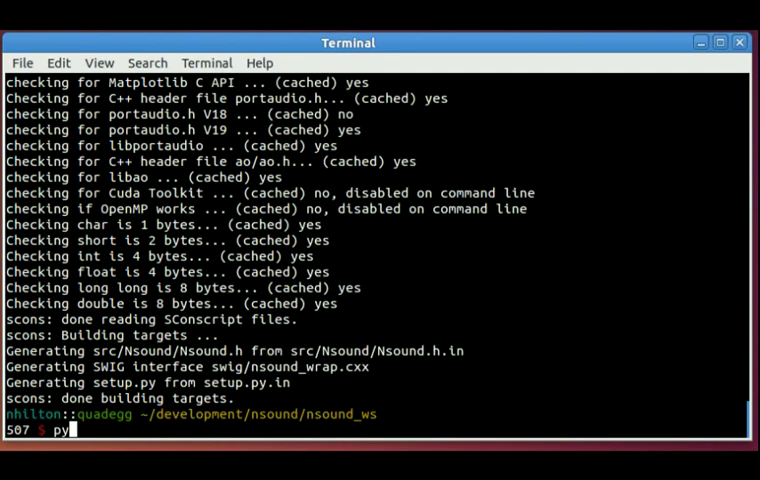
{"action": "type", "text": "thon s"}
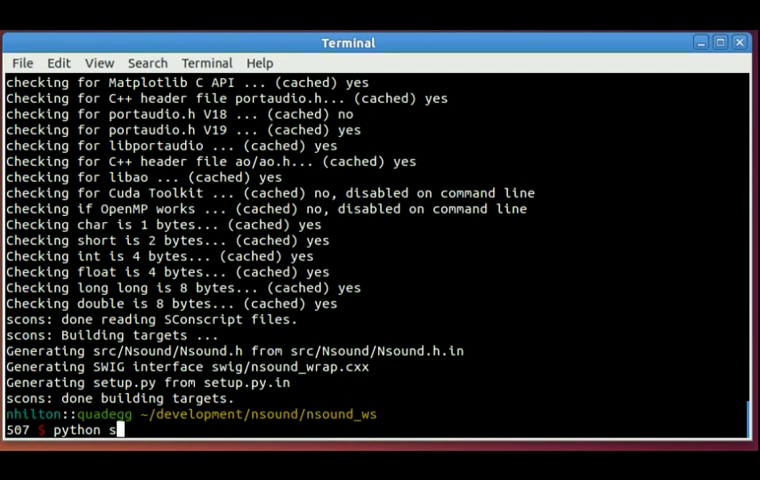
{"action": "type", "text": "etup.py -"}
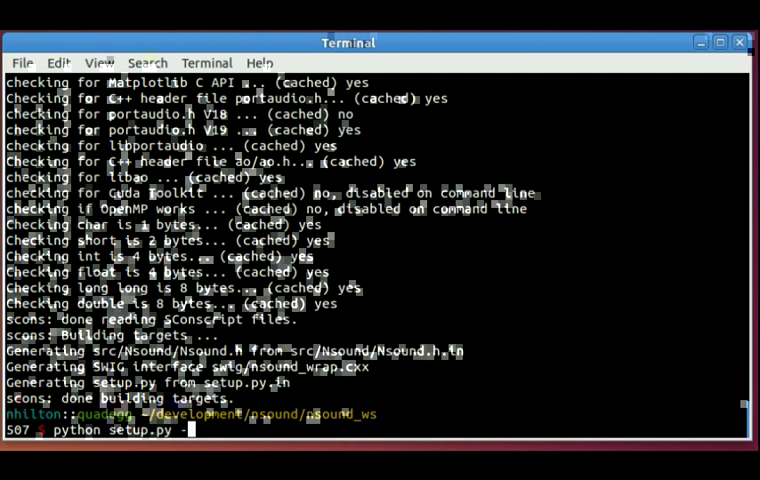
{"action": "type", "text": "inst"}
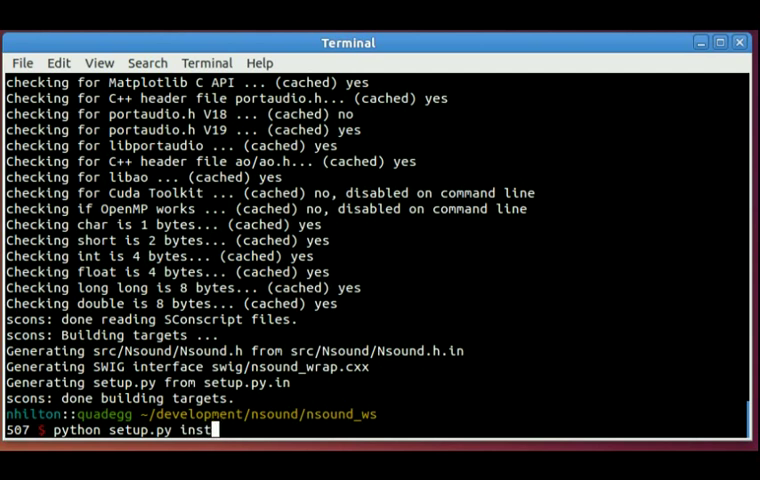
{"action": "type", "text": "all --user"}
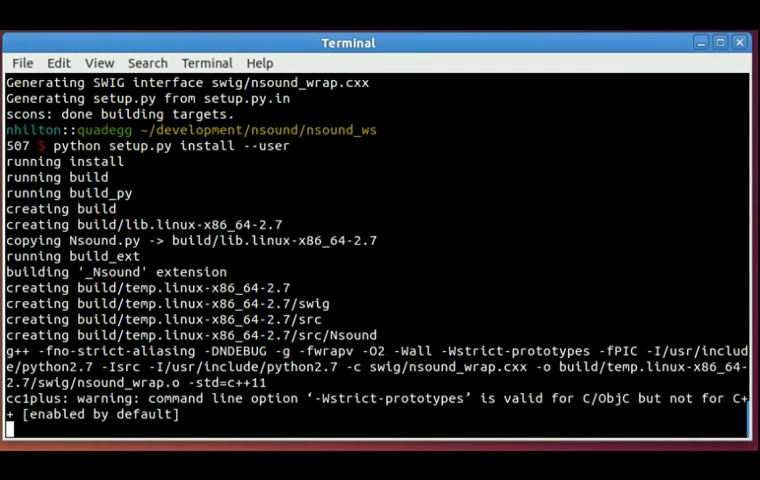
Step: Follow the compiler output as the C++ sources build and install into user site-packages
{"action": "scroll", "scroll_direction": "down", "scroll_amount": 3}
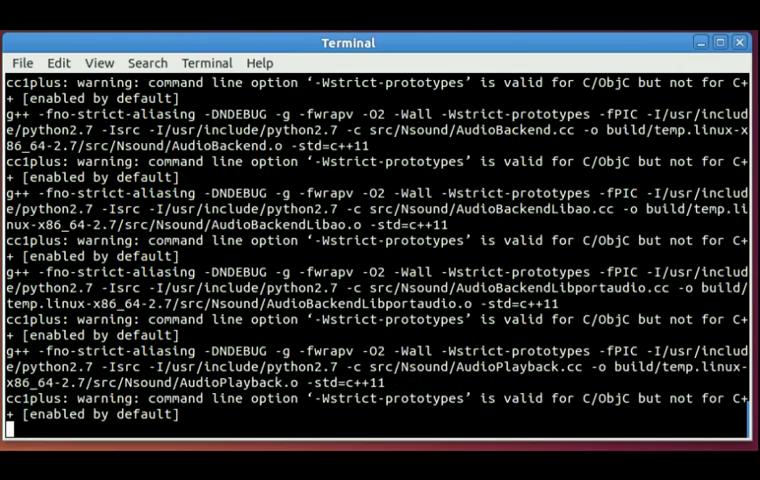
{"action": "scroll", "scroll_direction": "down", "scroll_amount": 3}
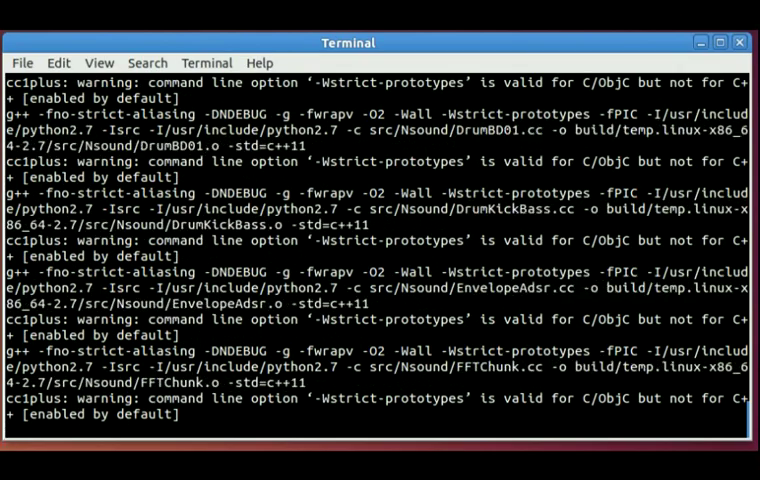
{"action": "scroll", "scroll_direction": "down", "scroll_amount": 3}
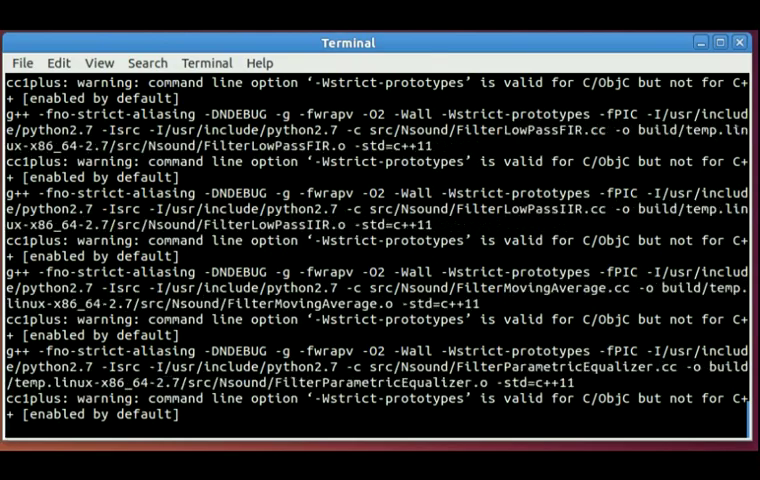
{"action": "scroll", "scroll_direction": "down", "scroll_amount": 3}
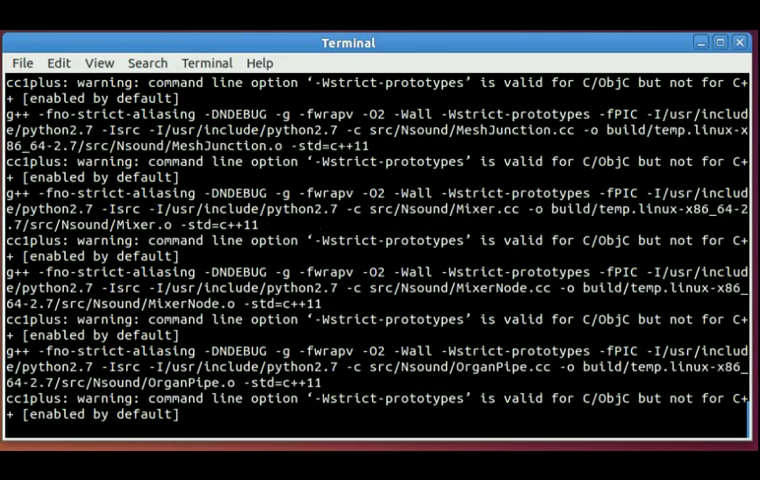
{"action": "scroll", "scroll_direction": "down", "scroll_amount": 3}
{"action": "type", "text": "imp"}
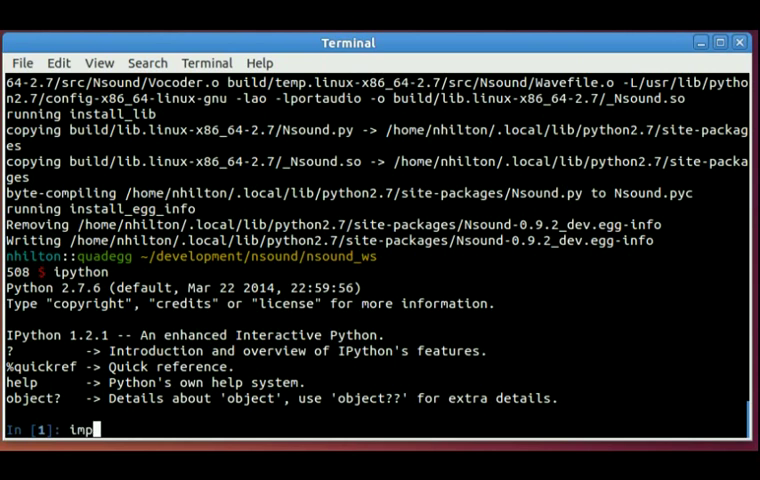
Step: Import Nsound as ns in IPython and print ns.__version__ to confirm the install
{"action": "type", "text": "ort Nsound as"}
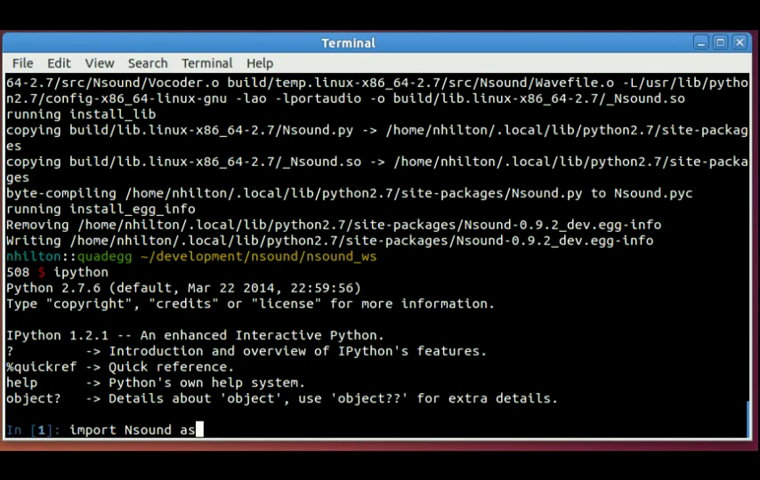
{"action": "type", "text": "ns"}
{"action": "type", "text": "n"}
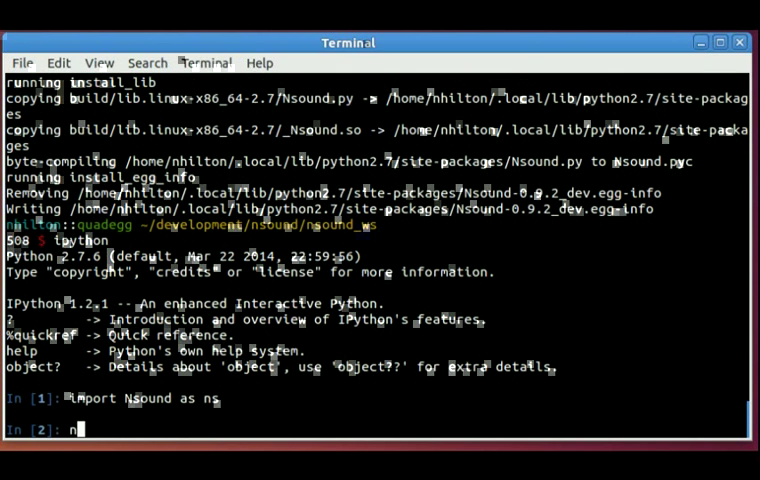
{"action": "type", "text": "s.__version__"}
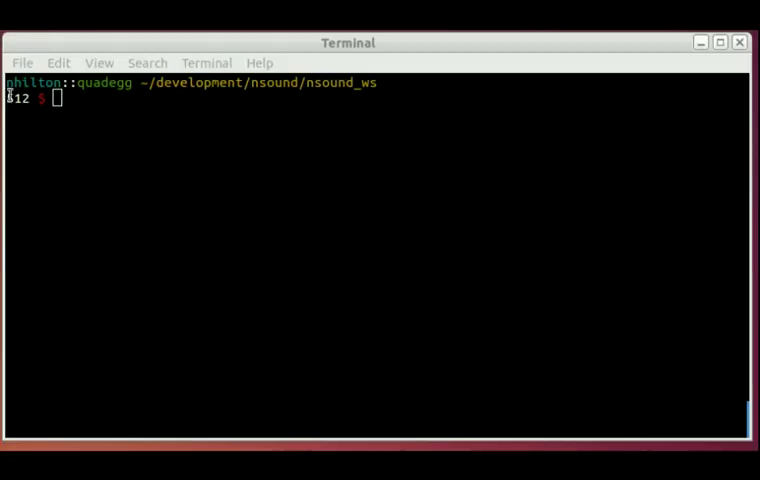
Step: Start IPython, import Nsound as ns and set sr = 48000.0
{"action": "type", "text": "l"}
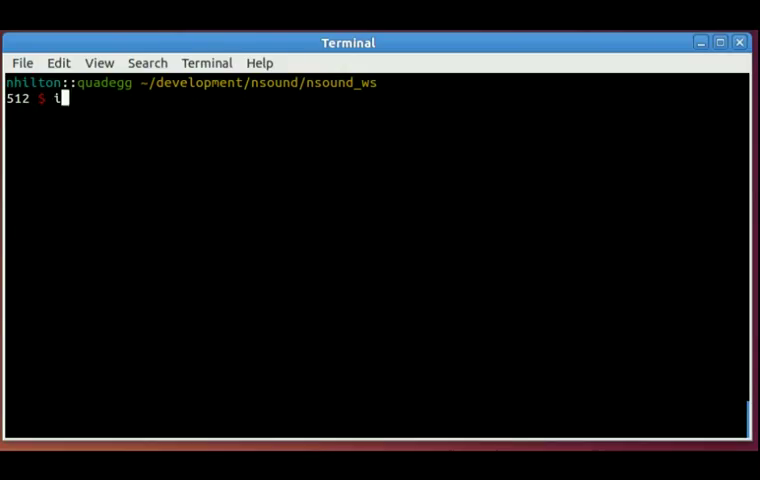
{"action": "type", "text": "ipython"}
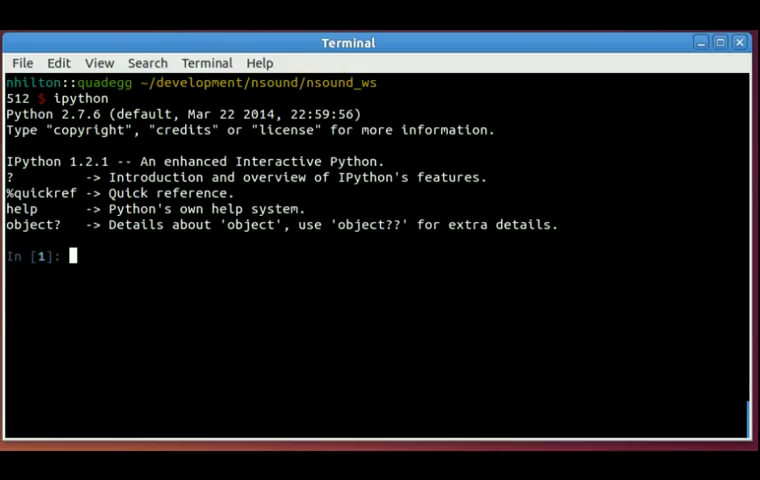
{"action": "type", "text": "import"}
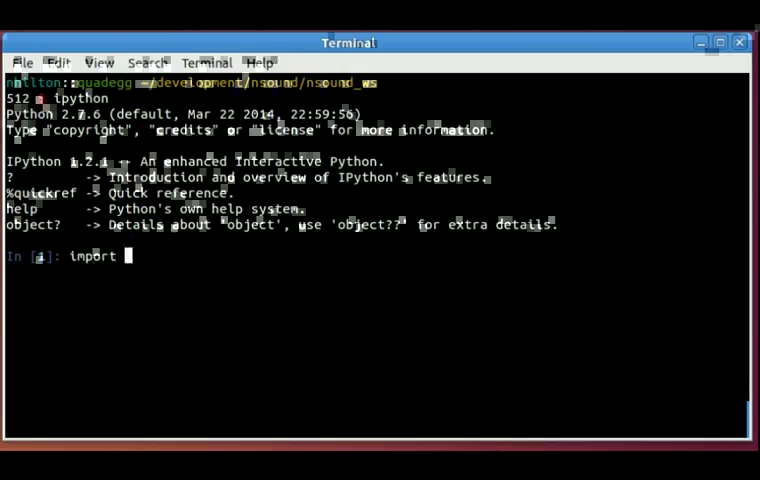
{"action": "type", "text": "Nsound as ns"}
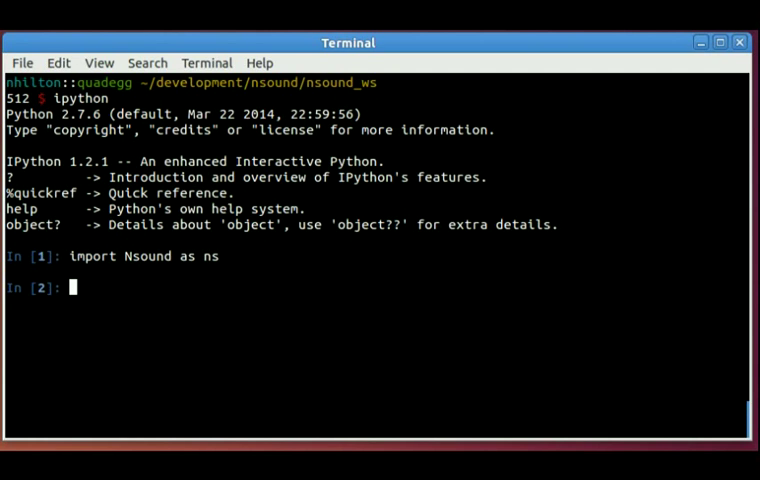
{"action": "type", "text": "sr = 48000.0"}
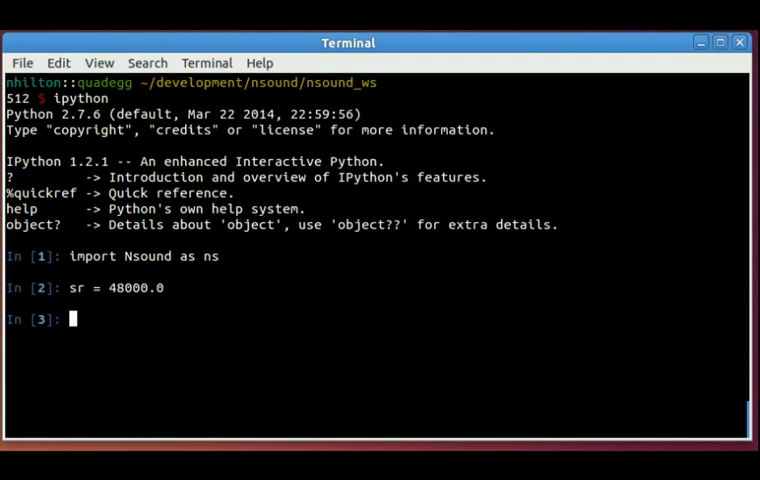
Step: Create sin = ns.Sine(sr) and generate a 1-second 5 Hz signal x = sin.generate(1, 5)
{"action": "type", "text": "sin = ns."}
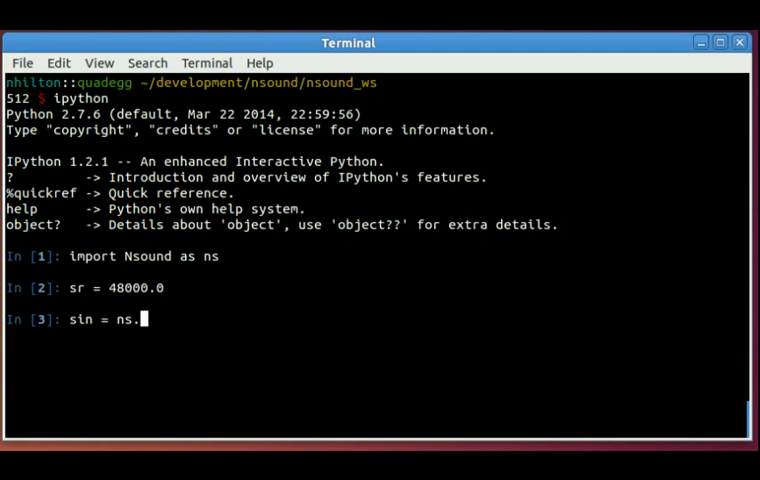
{"action": "type", "text": "Sine(sr)"}
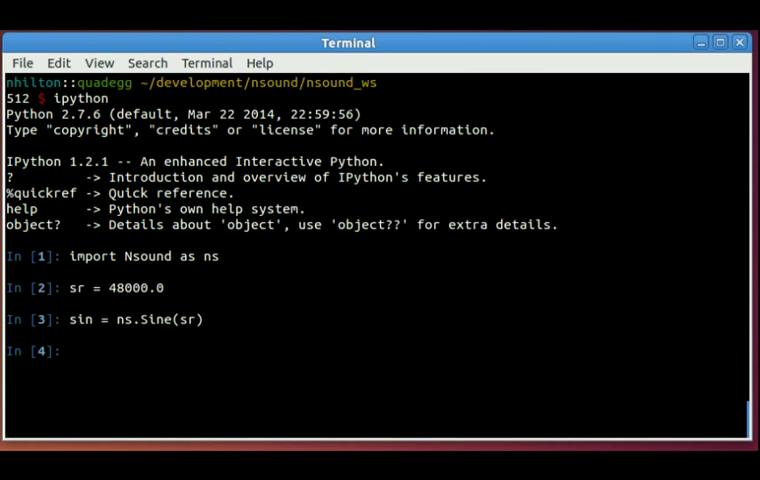
{"action": "type", "text": "x = sin.gener"}
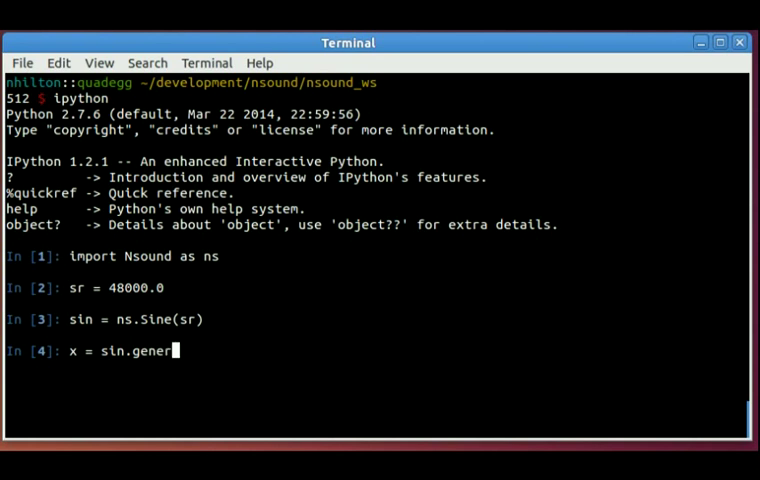
{"action": "type", "text": "ate(1"}
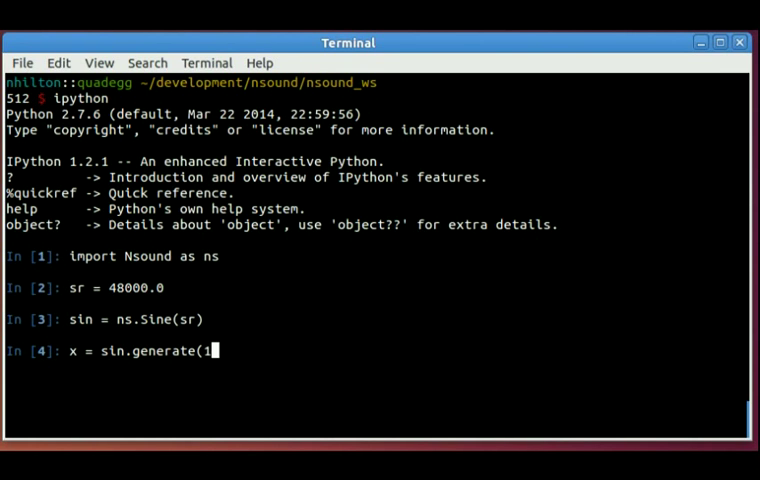
{"action": "type", "text": ", 5"}
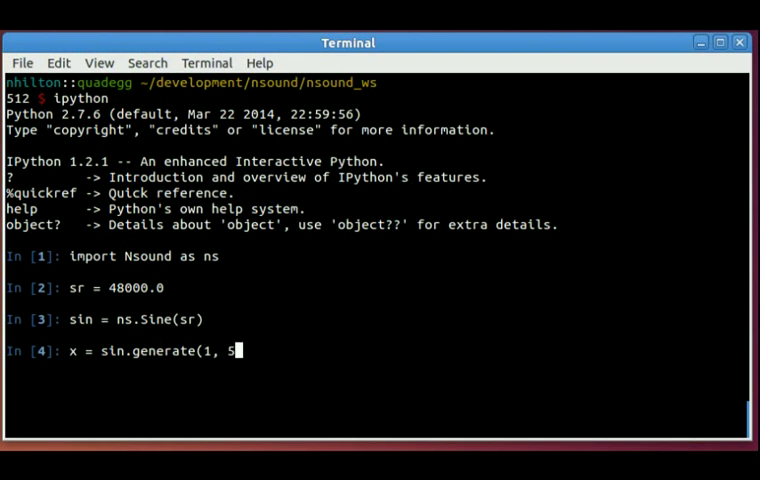
{"action": "type", "text": ")"}
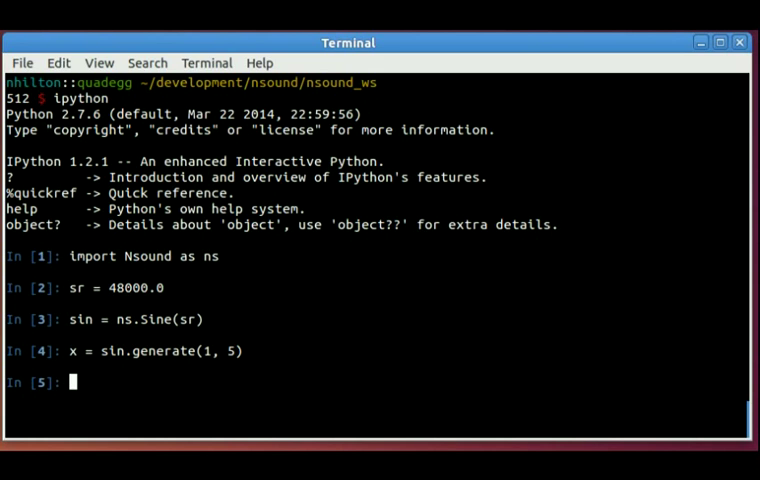
Step: Plot x with x.plot() and ns.Plotter.show(), view the five sine cycles, then close Figure 1
{"action": "type", "text": "x.plot("}
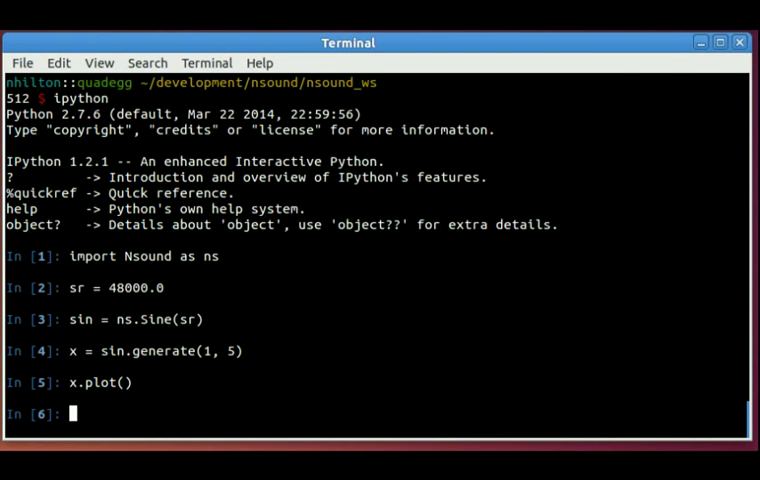
{"action": "type", "text": "n"}
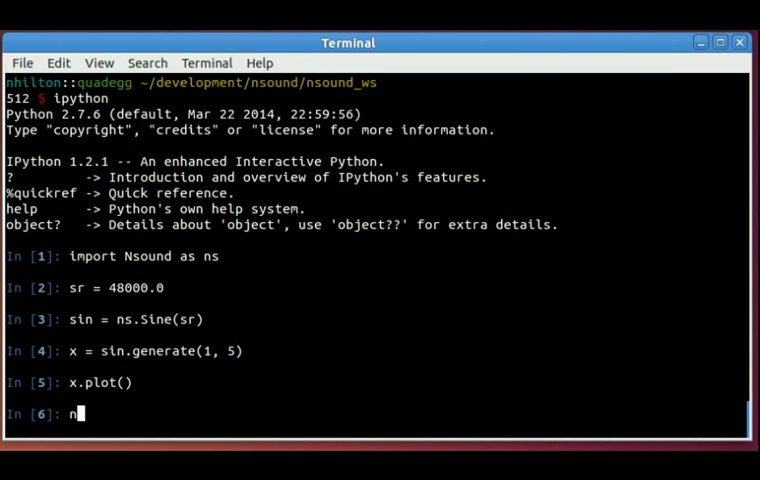
{"action": "type", "text": "s.Plotter"}
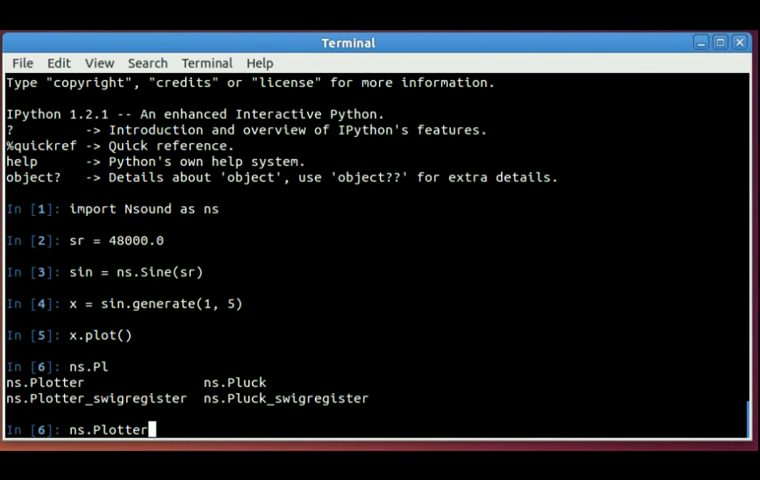
{"action": "type", "text": ".show()"}
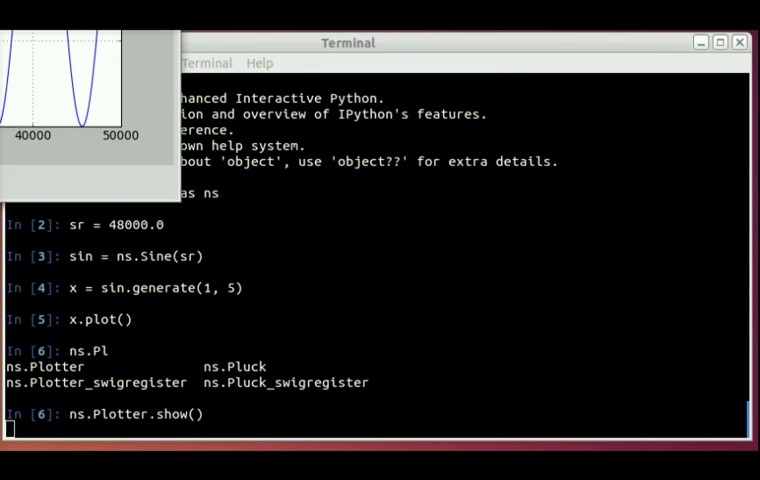
{"action": "key", "text": "Return"}
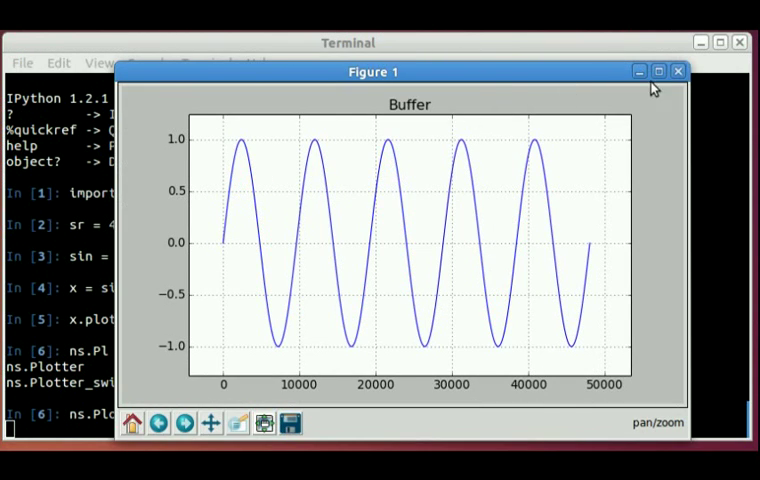
{"action": "left_click", "coordinate": [678, 72]}
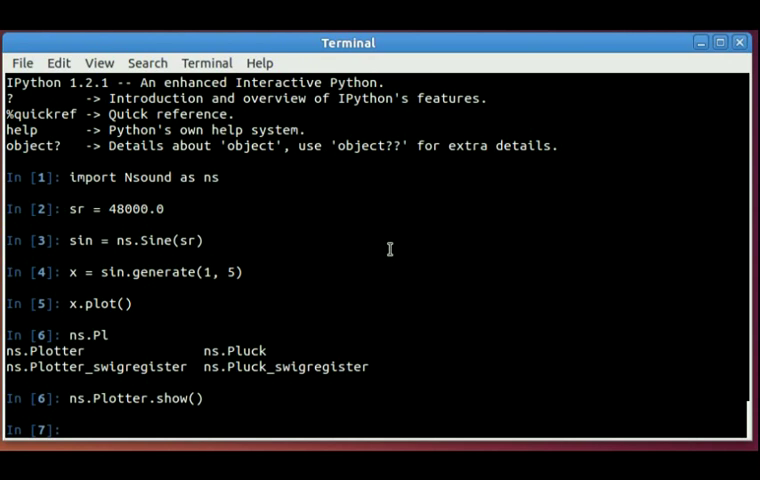
Step: Build env = sin.drawLine(0.5, 0.0, 1.0), a half-second ramp from 0.0 to 1.0
{"action": "type", "text": "env = sin.d"}
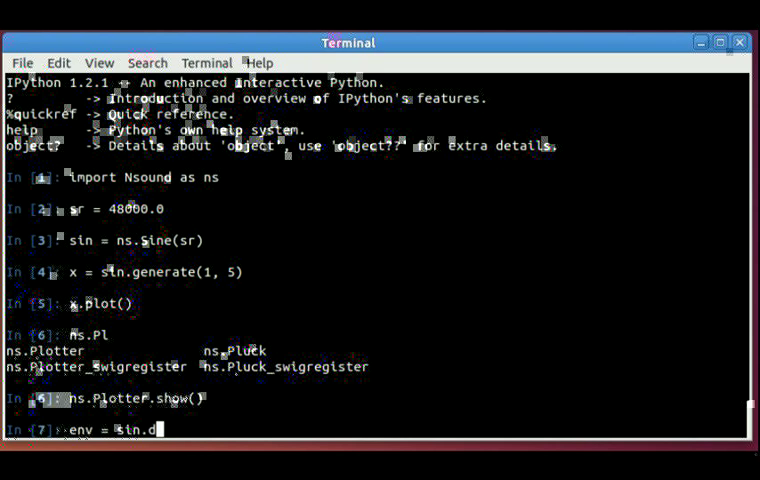
{"action": "type", "text": "rawLine("}
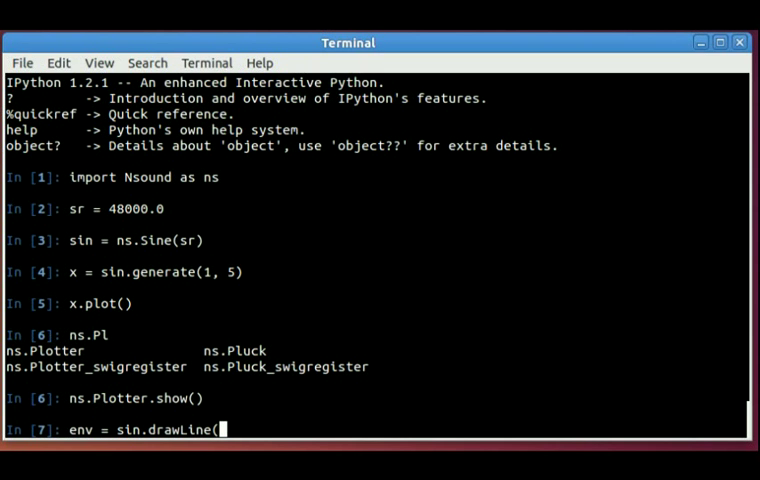
{"action": "type", "text": "0.5"}
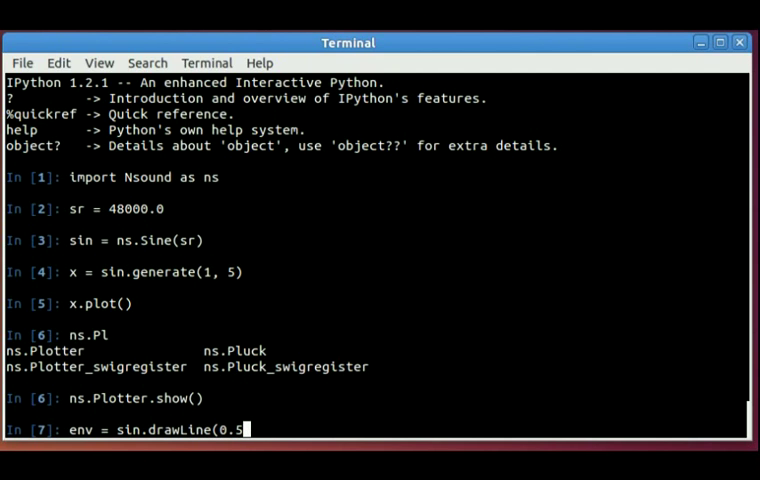
{"action": "type", "text": ","}
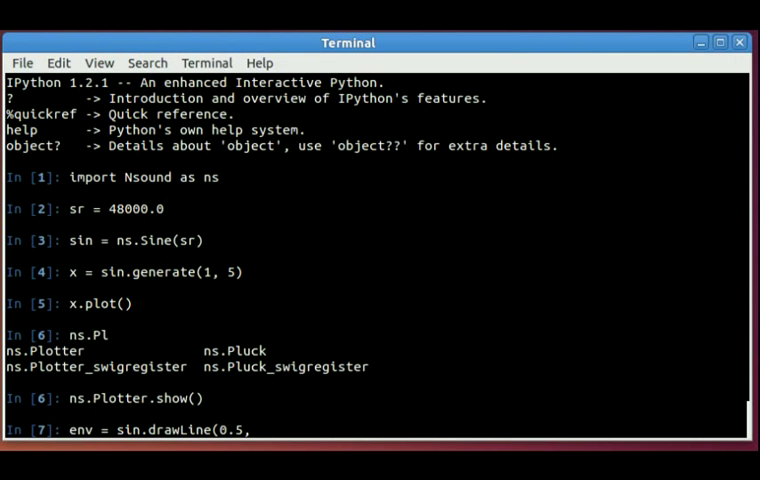
{"action": "type", "text": "0.0, 1.0"}
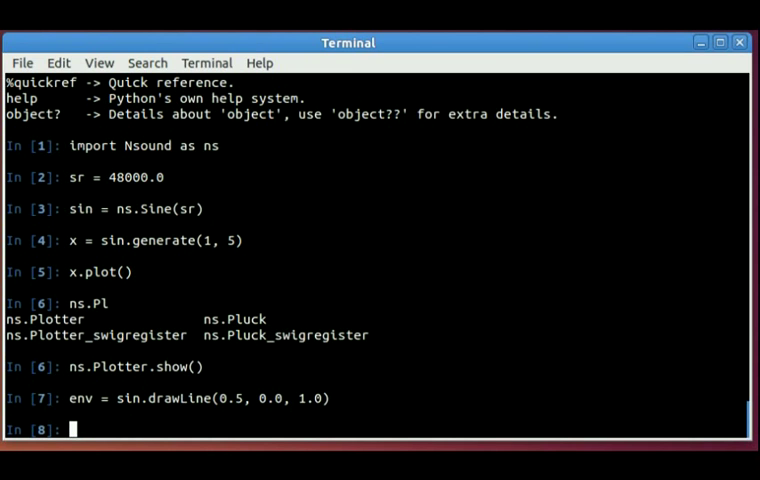
Step: Append sin.drawLine(0.5, 1.0, 0.0) to env and plot the resulting triangle envelope
{"action": "type", "text": "env <<"}
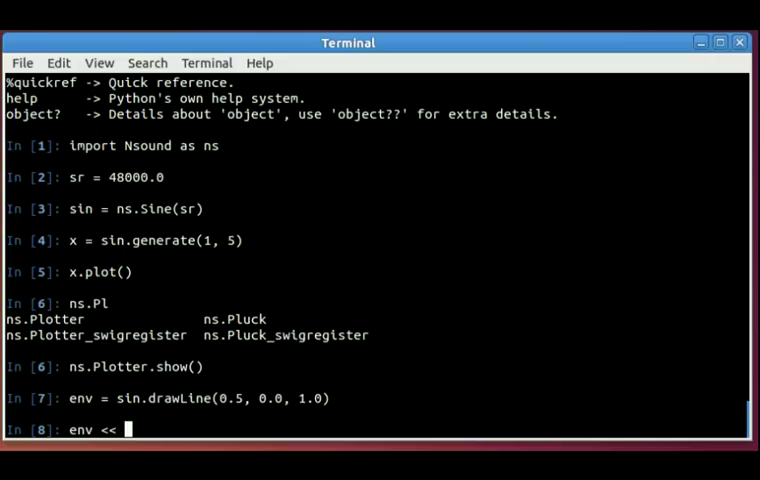
{"action": "type", "text": "sin."}
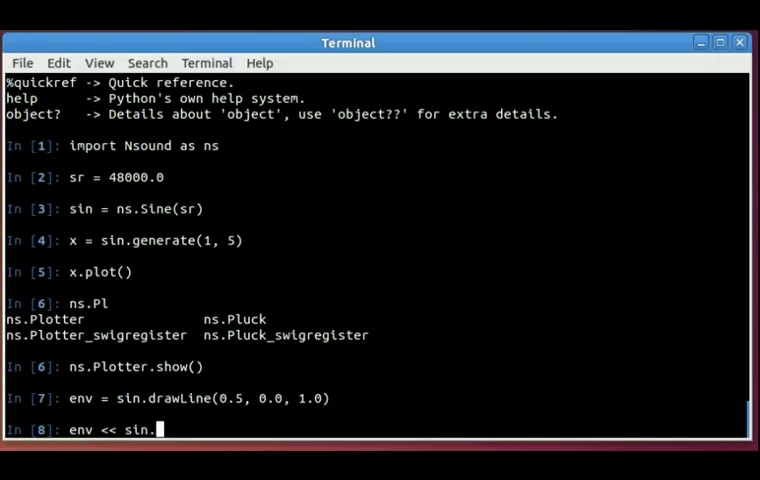
{"action": "type", "text": "drawLine("}
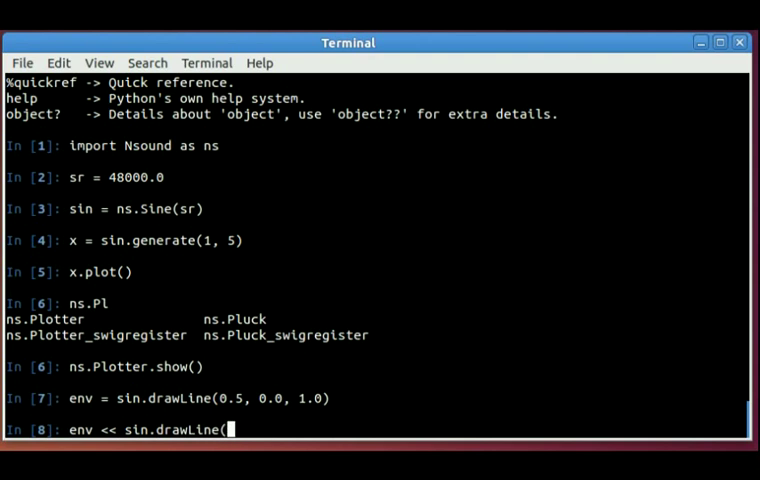
{"action": "type", "text": "0.5, 1.0, 0.0"}
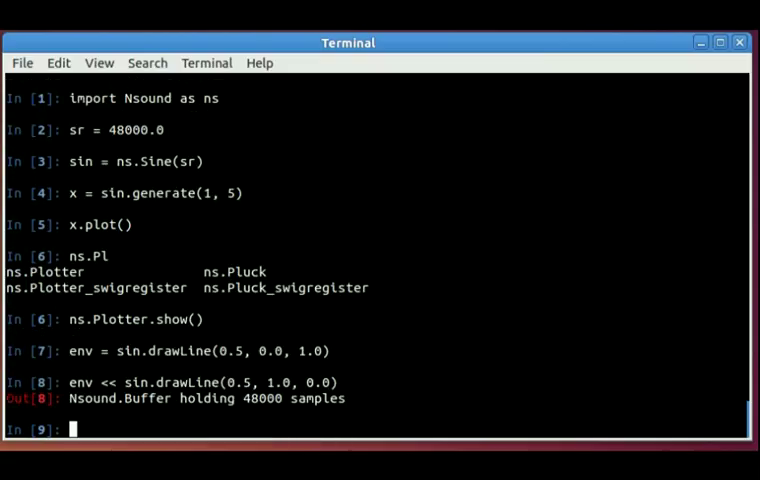
{"action": "type", "text": "env.plot("}
{"action": "type", "text": "ns.Plotter.show()"}
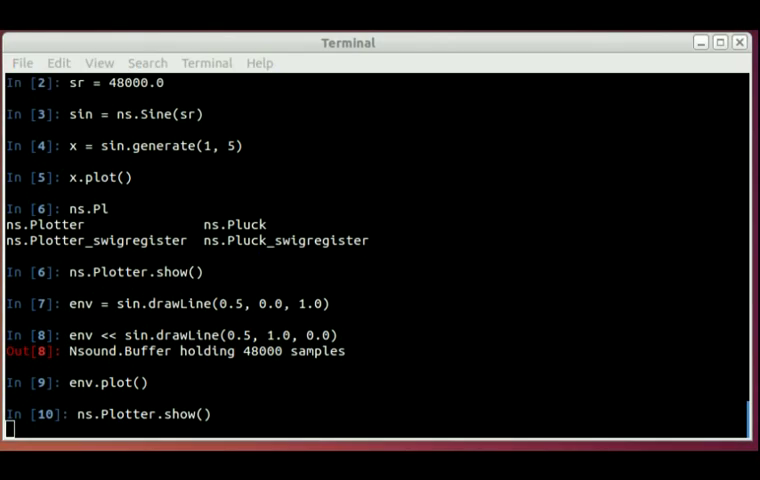
{"action": "key", "text": "Return"}
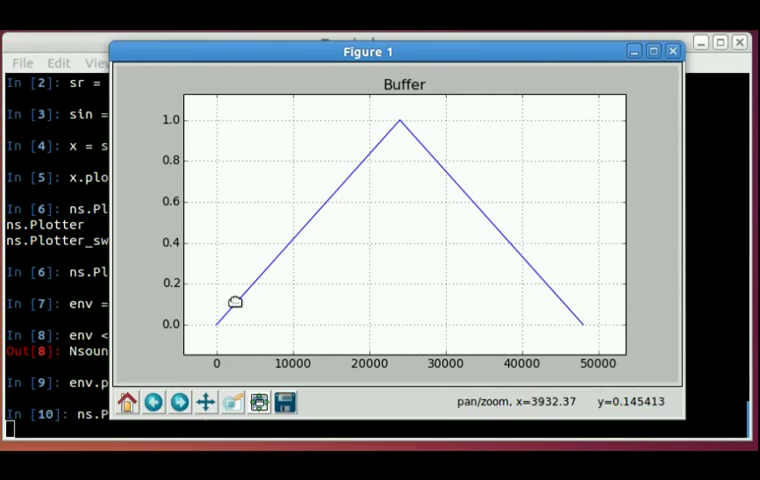
{"action": "mouse_move", "coordinate": [398, 126]}
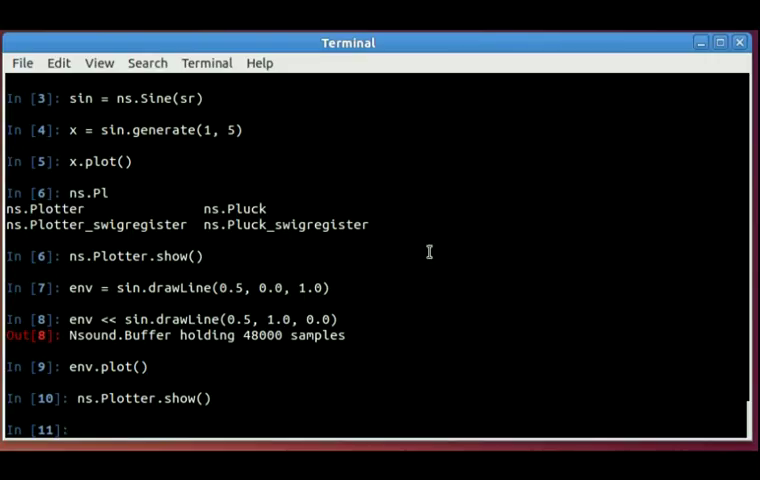
Step: Compute y = x * env, plot the swelling-and-fading waveform, then close the figure
{"action": "type", "text": "y = x *"}
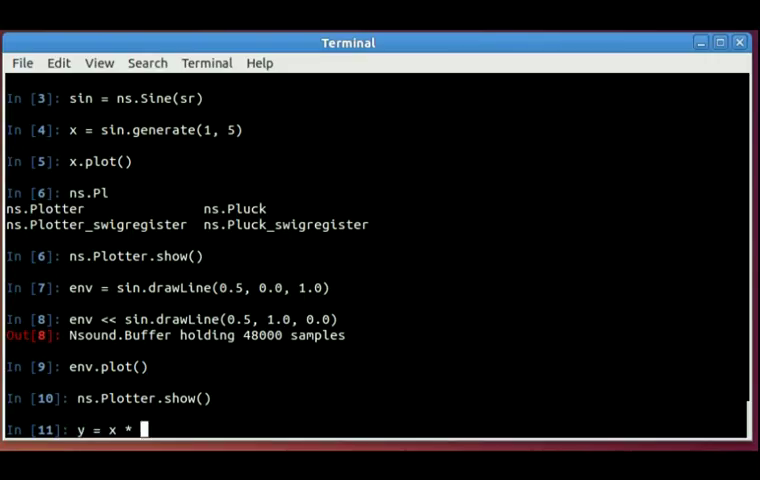
{"action": "type", "text": "env"}
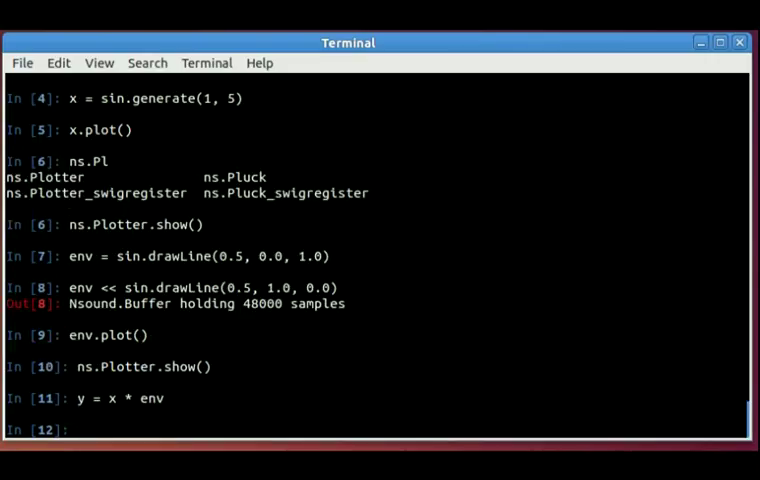
{"action": "type", "text": "y.plot()"}
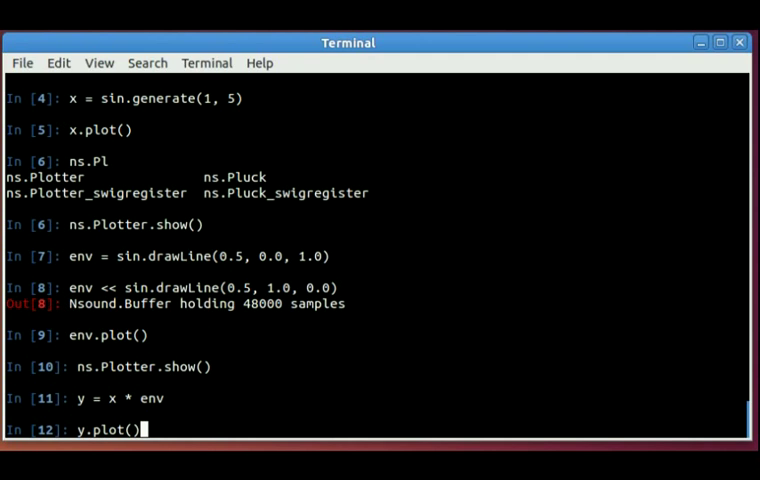
{"action": "type", "text": "ns.Plotter.show("}
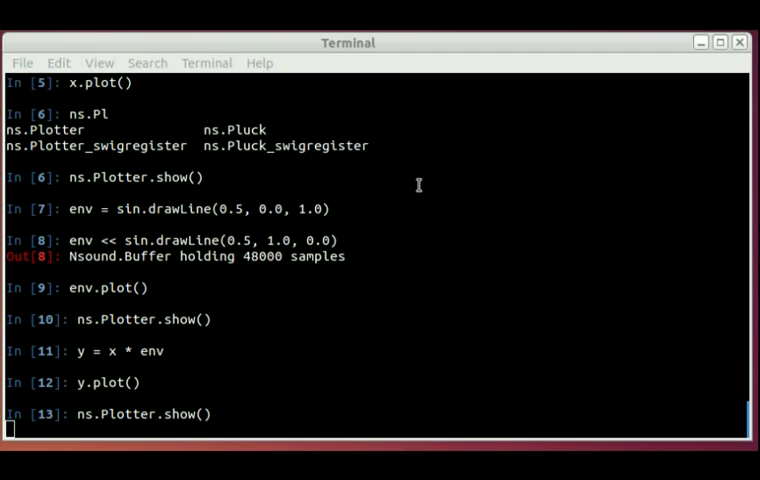
{"action": "key", "text": "Return"}
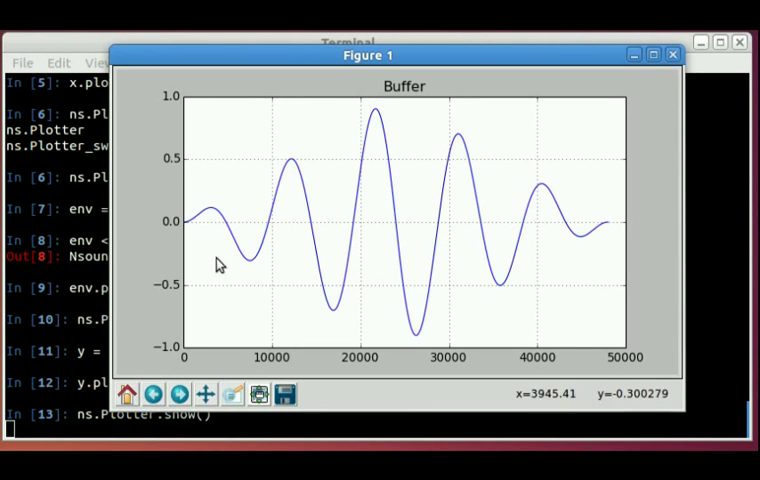
{"action": "mouse_move", "coordinate": [388, 128]}
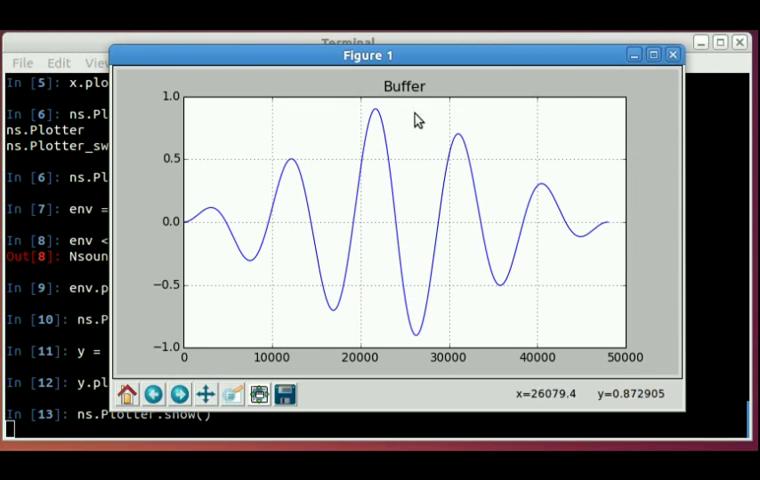
{"action": "mouse_move", "coordinate": [584, 166]}
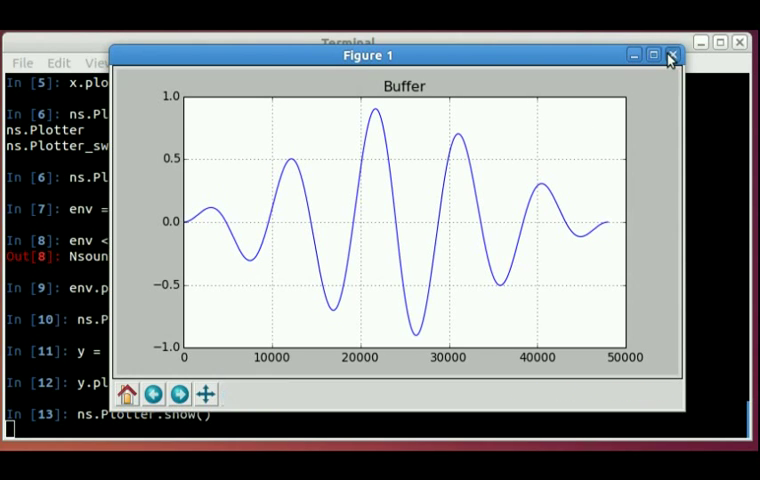
{"action": "left_click", "coordinate": [672, 56]}
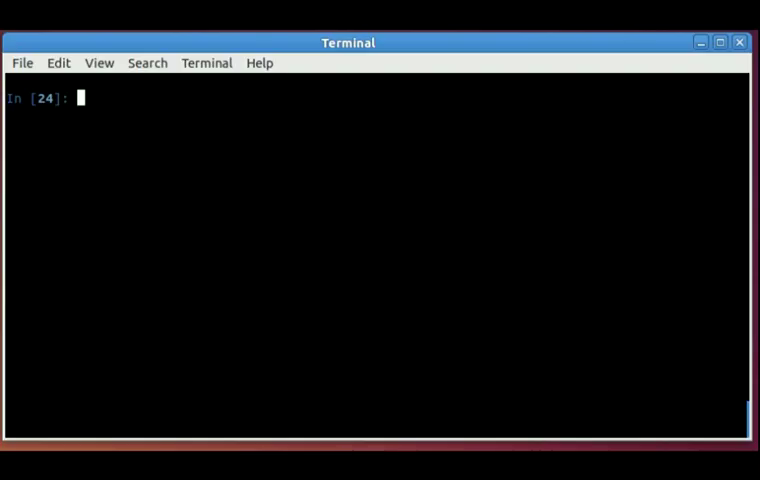
Step: Wrap x in y = ns.Buffer(x), plot its five sine cycles, then close the figure
{"action": "type", "text": "y ="}
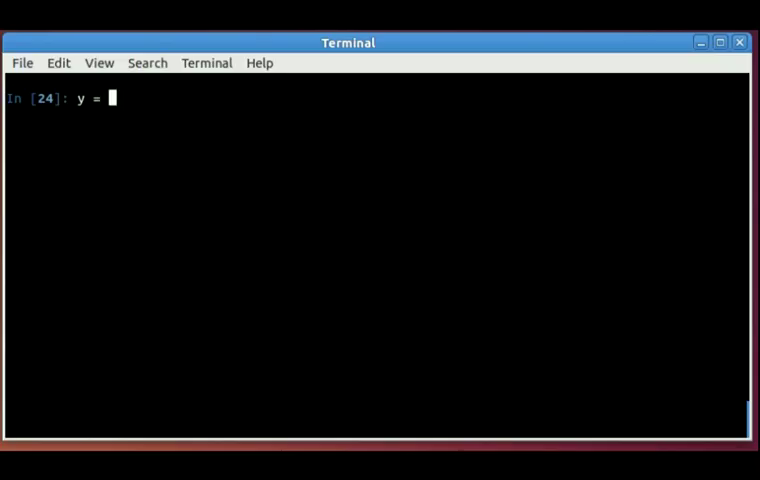
{"action": "type", "text": "ns.Buffer(x)"}
{"action": "type", "text": "y."}
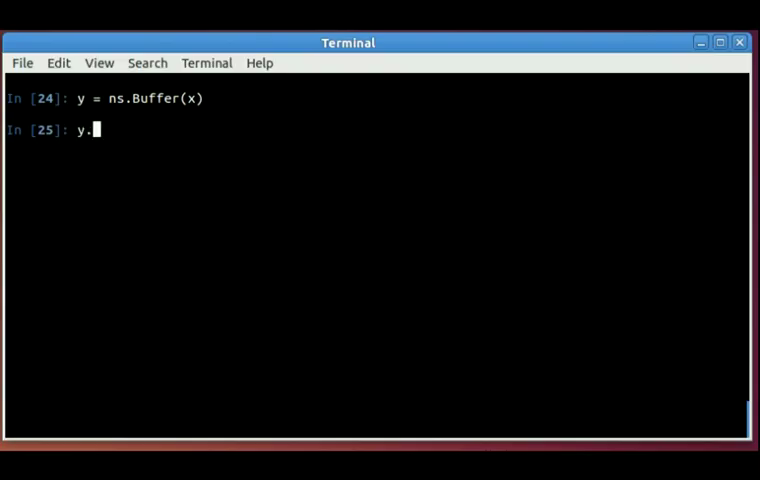
{"action": "type", "text": "plot(); ns.Plotter.show()"}
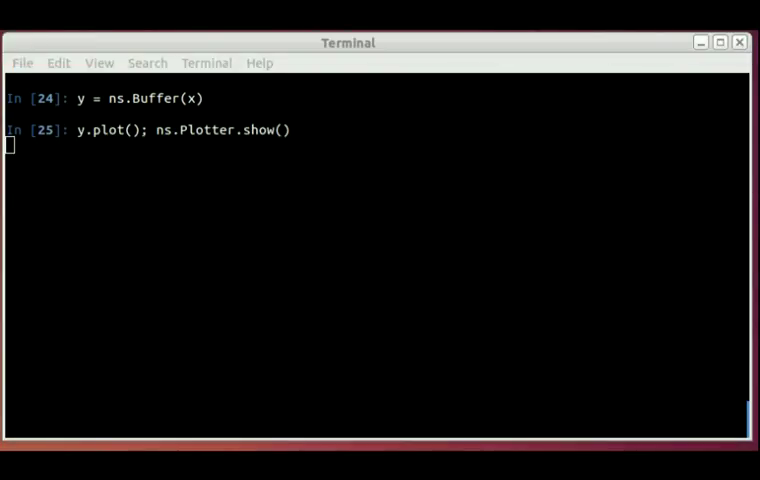
{"action": "key", "text": "Return"}
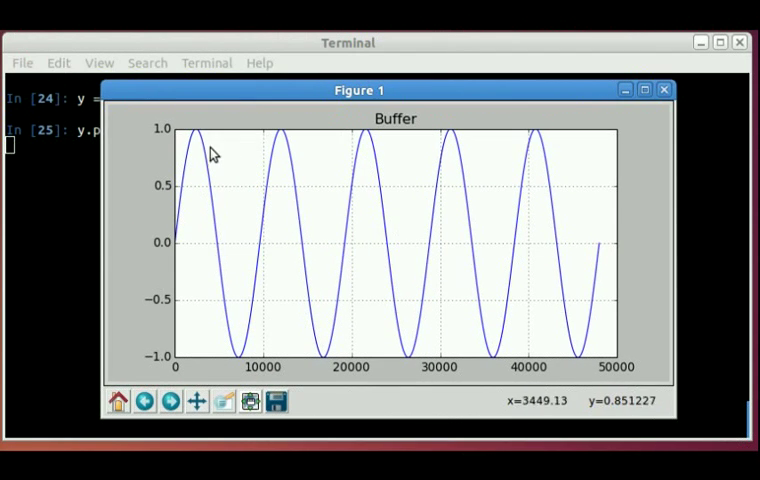
{"action": "left_click", "coordinate": [664, 88]}
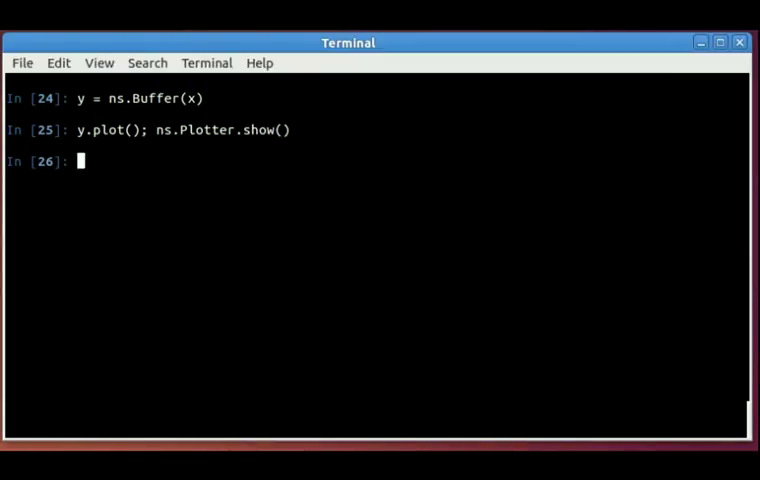
Step: Select sel = y(y > 0.5), set it to 0.5, replot y with flattened peaks, then close the figure
{"action": "type", "text": "sel = y(y"}
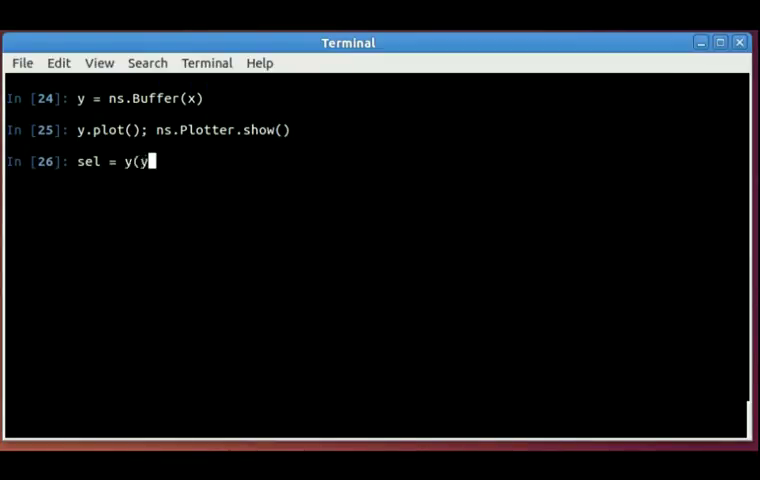
{"action": "type", "text": "> 0.5"}
{"action": "type", "text": "sel.s"}
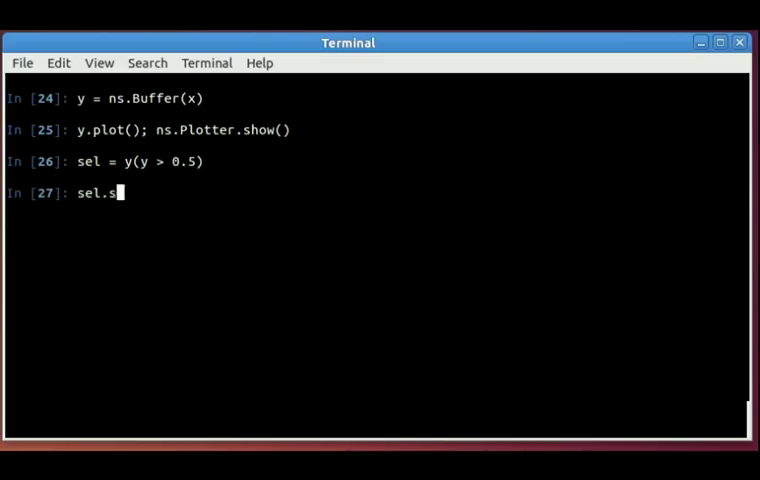
{"action": "type", "text": "et(0.5"}
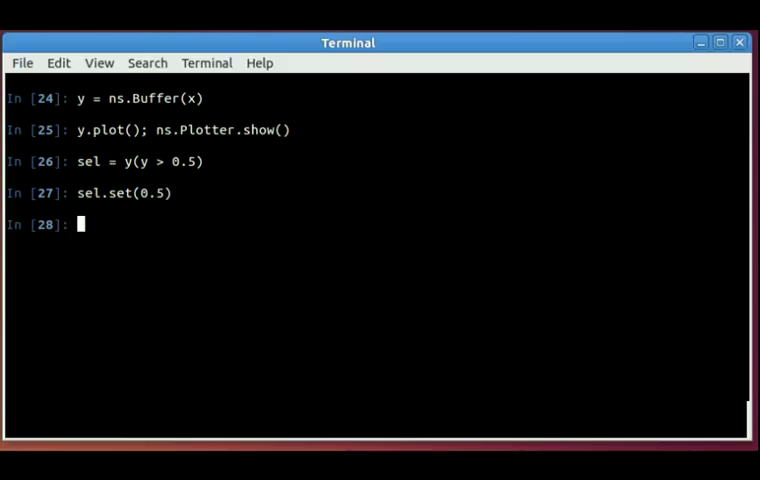
{"action": "type", "text": "y.pl"}
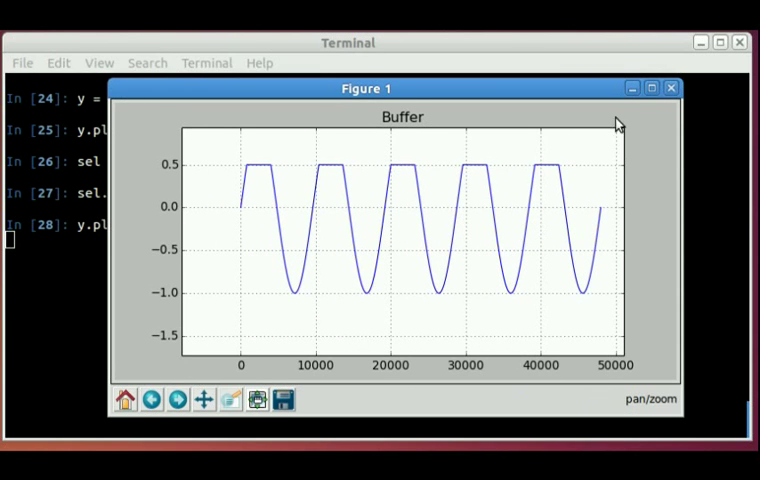
{"action": "left_click", "coordinate": [672, 88]}
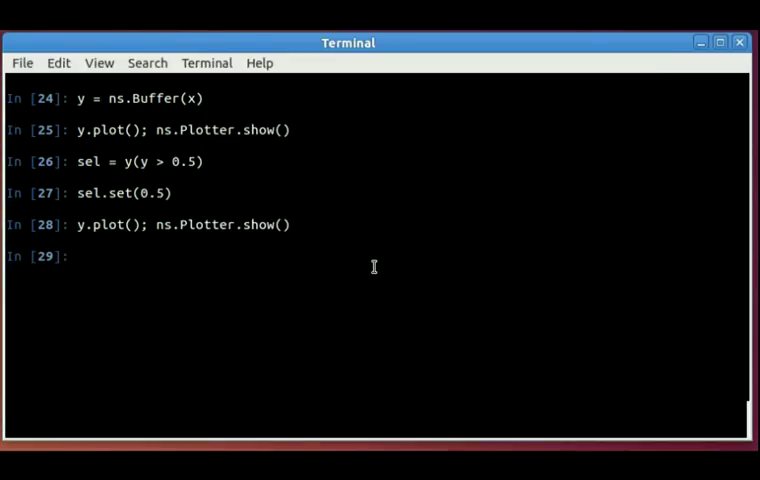
Step: Select sel = y(y < -0.5), set it to -0.5, replot the symmetric clipped wave, then close Figure 1
{"action": "type", "text": "sel = y(y < -0.5"}
{"action": "type", "text": "sel."}
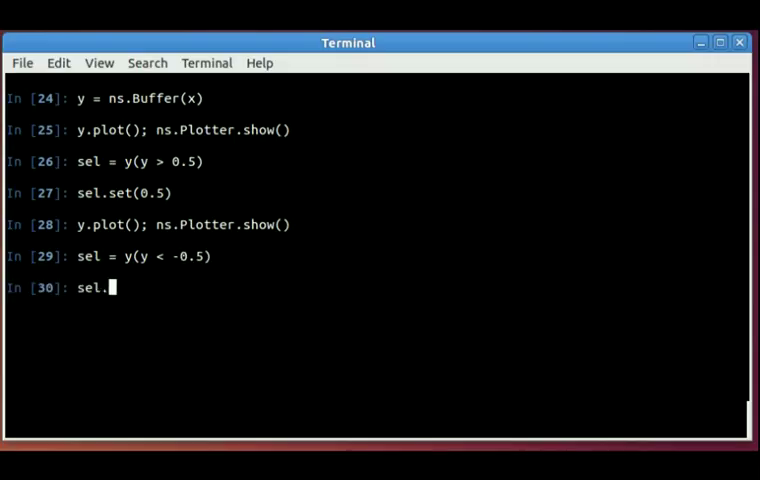
{"action": "type", "text": "set(-"}
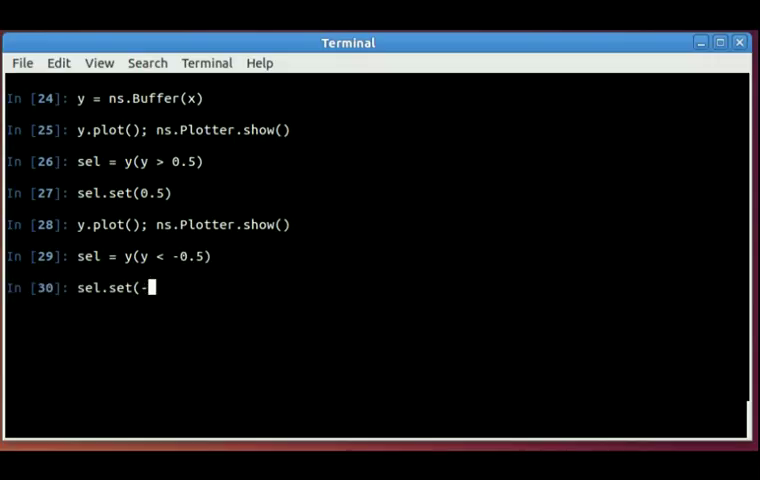
{"action": "type", "text": "0.5)"}
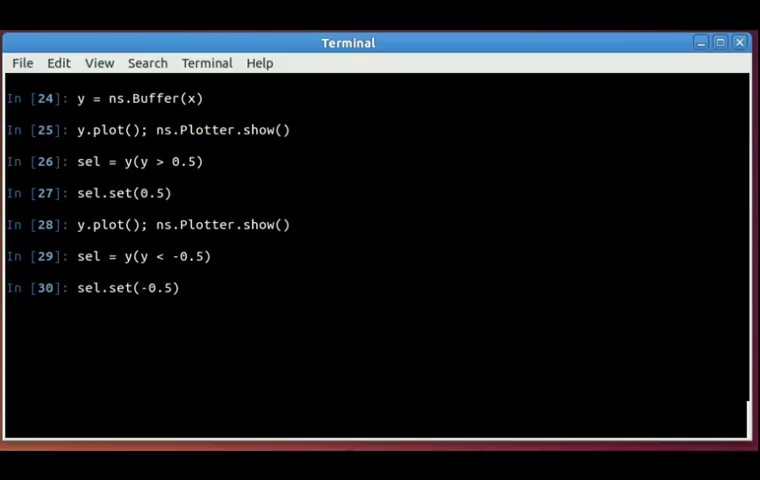
{"action": "type", "text": "y"}
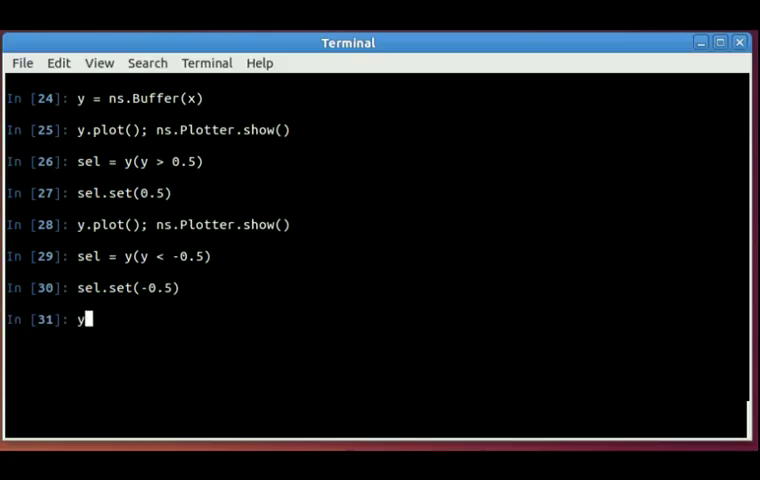
{"action": "type", "text": ".plot(); ns.Plotter.show()"}
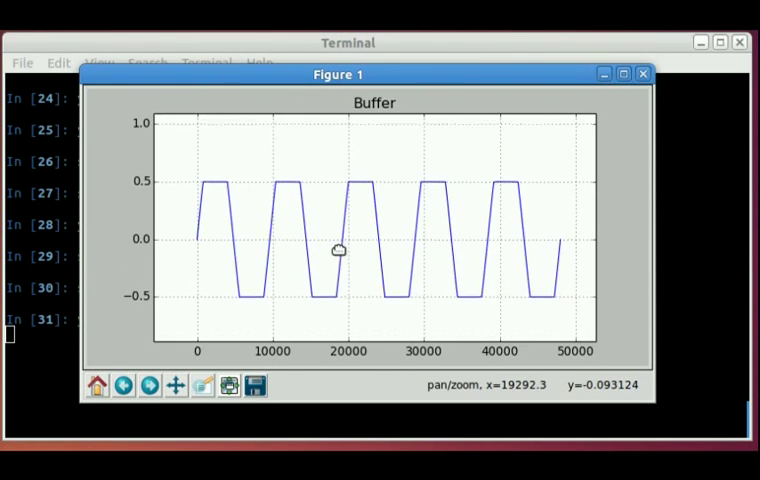
{"action": "left_click_drag", "start_coordinate": [338, 250], "coordinate": [350, 184]}
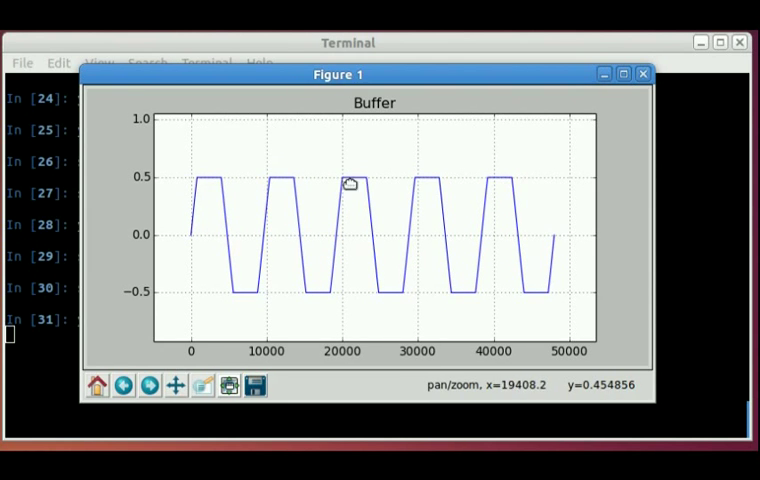
{"action": "mouse_move", "coordinate": [228, 298]}
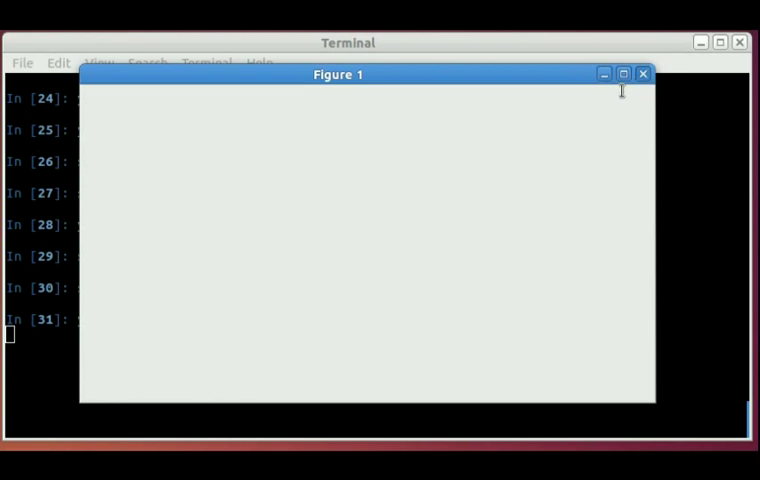
{"action": "left_click", "coordinate": [644, 72]}
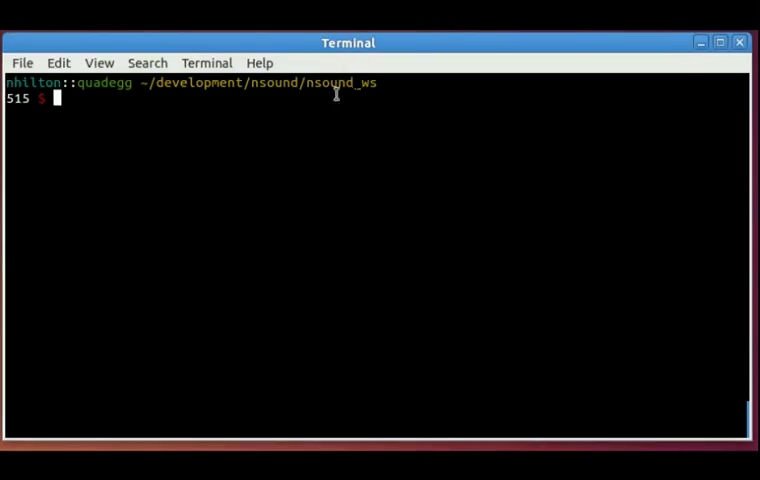
Step: Change into src/examples, list its *.wav files, and start a new IPython session
{"action": "type", "text": "cd s"}
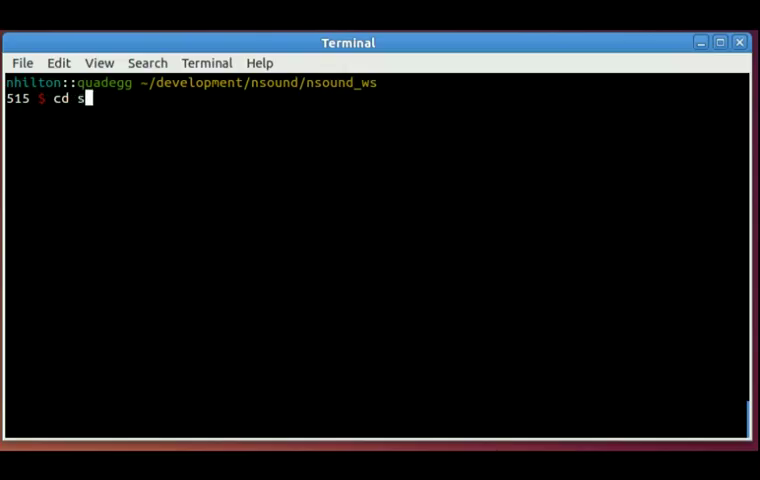
{"action": "type", "text": "rc/examples/"}
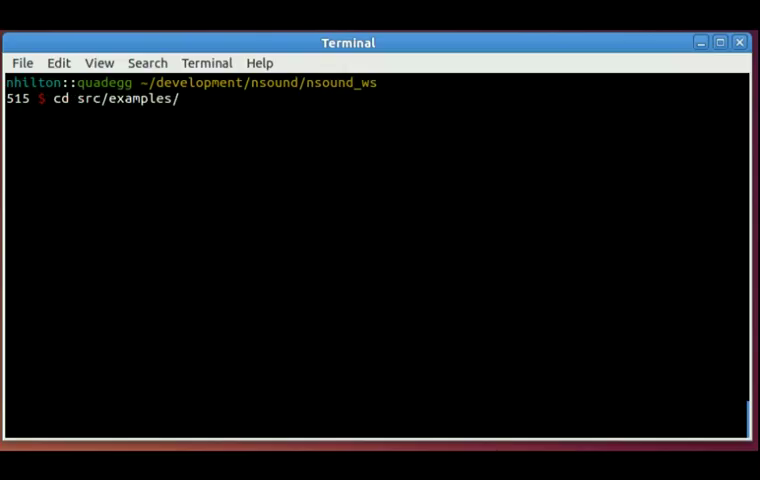
{"action": "type", "text": "ls *.wav"}
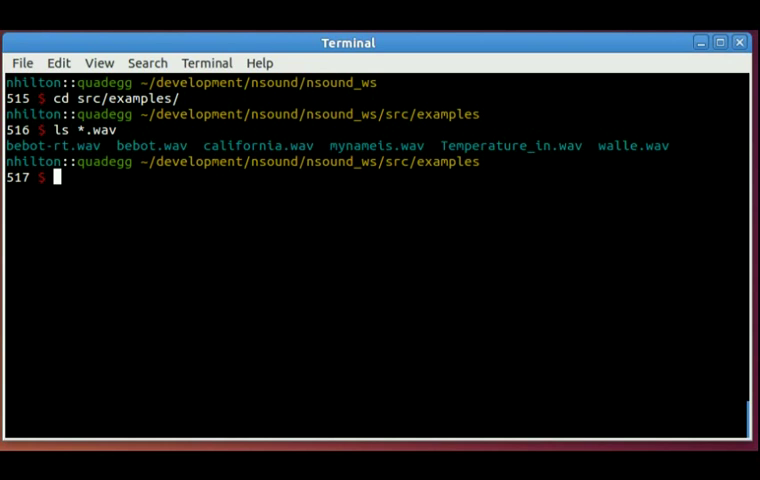
{"action": "type", "text": "ipython"}
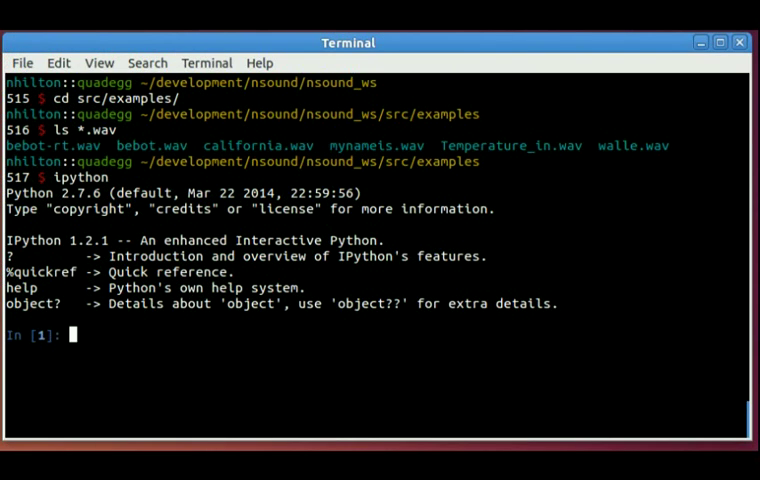
Step: Import Nsound and load california.wav into x as an AudioStream
{"action": "type", "text": "import Nsound as ns"}
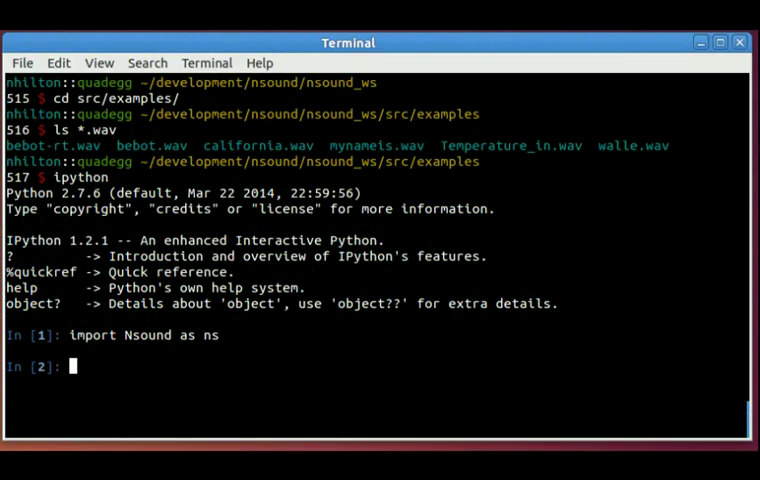
{"action": "type", "text": "x = n."}
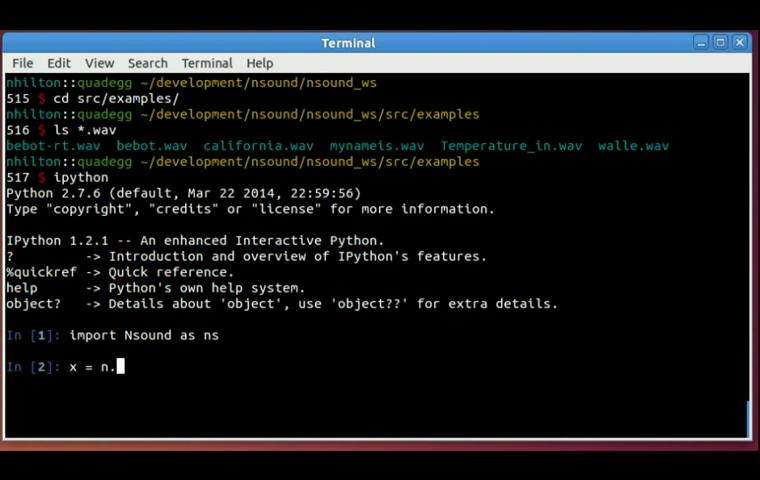
{"action": "type", "text": "Audio"}
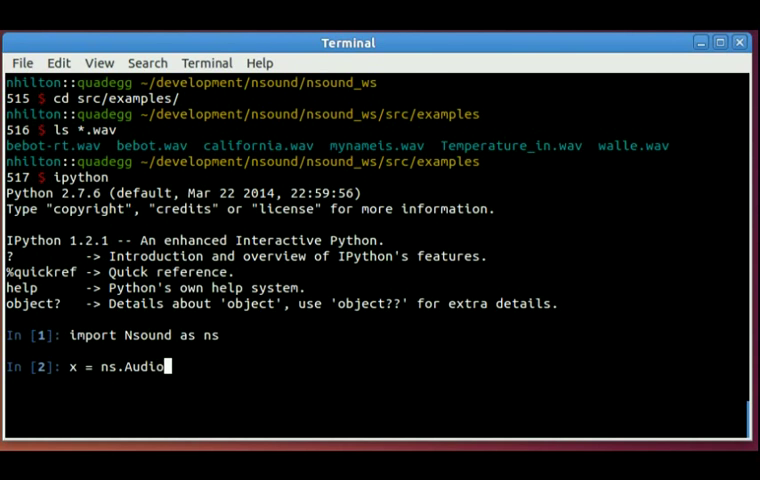
{"action": "type", "text": "Stream"}
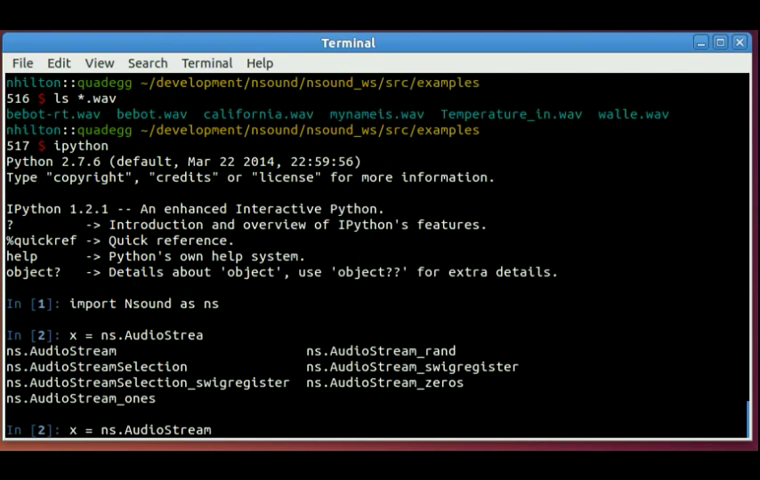
{"action": "type", "text": "('"}
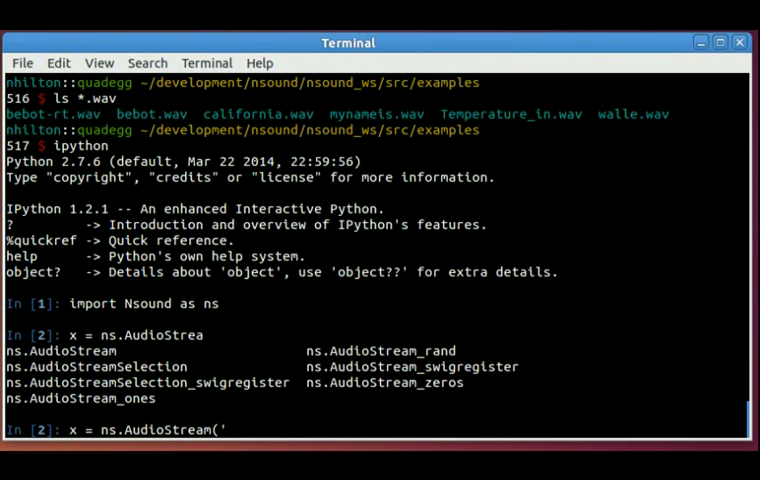
{"action": "type", "text": "cal"}
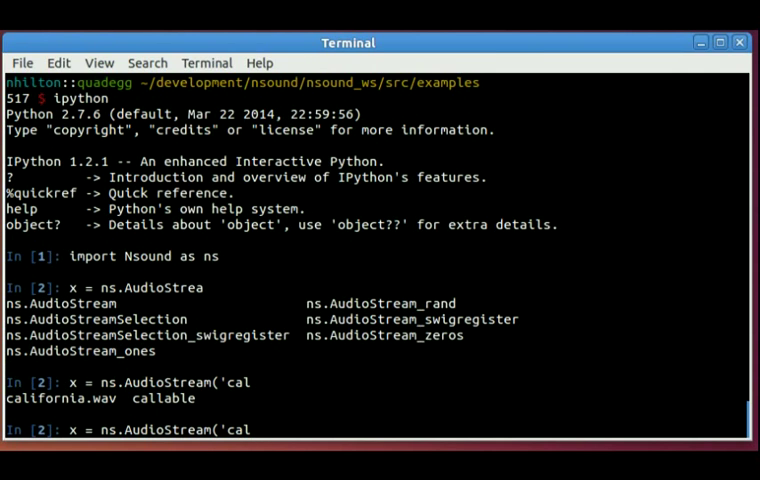
{"action": "type", "text": "ifornia.wav'"}
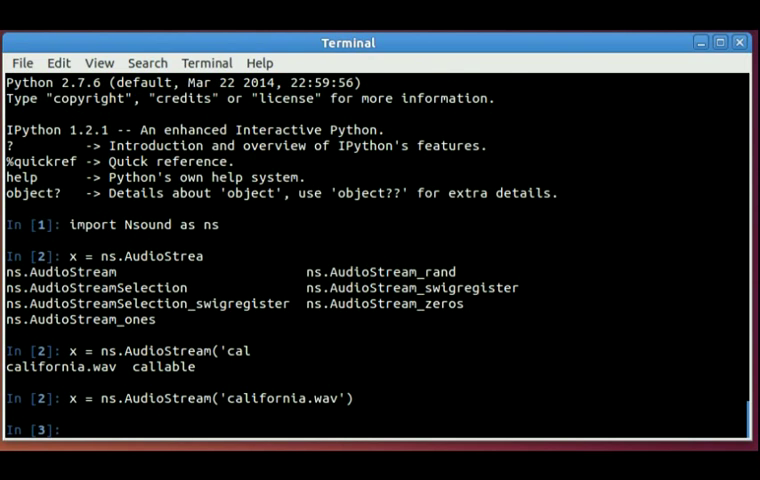
Step: Query x's channel count and 48000 Hz sample rate, plot it and enter ns.Plotter.show()
{"action": "type", "text": "x."}
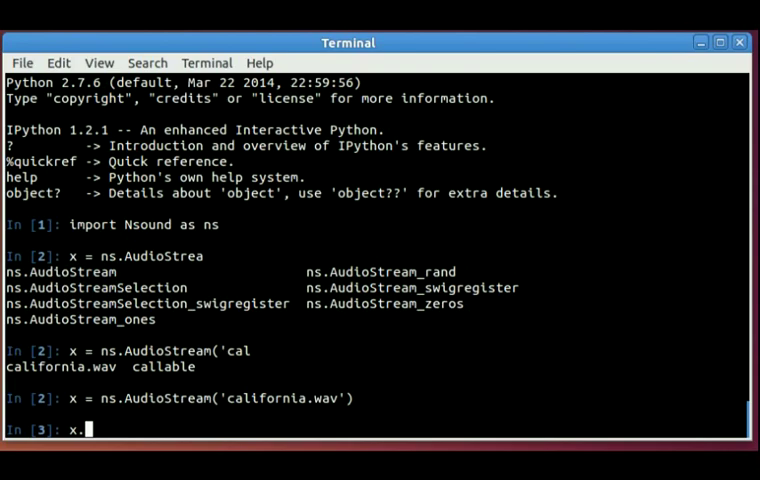
{"action": "type", "text": "getNChannels("}
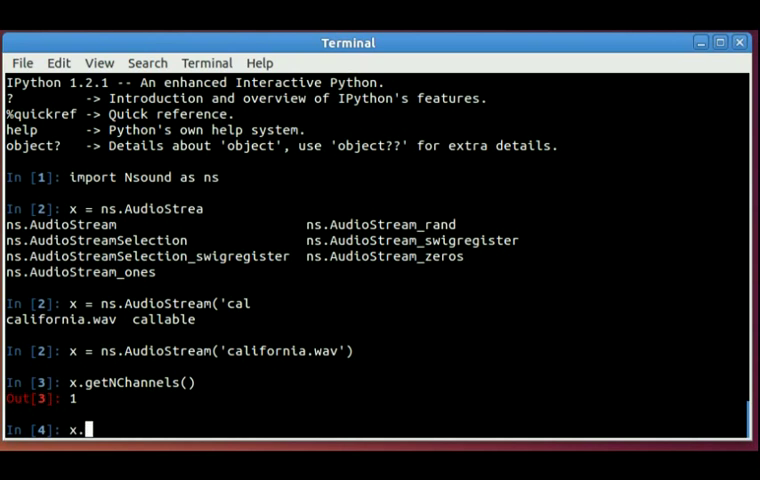
{"action": "type", "text": "getSampleRate("}
{"action": "type", "text": "x.getDuration("}
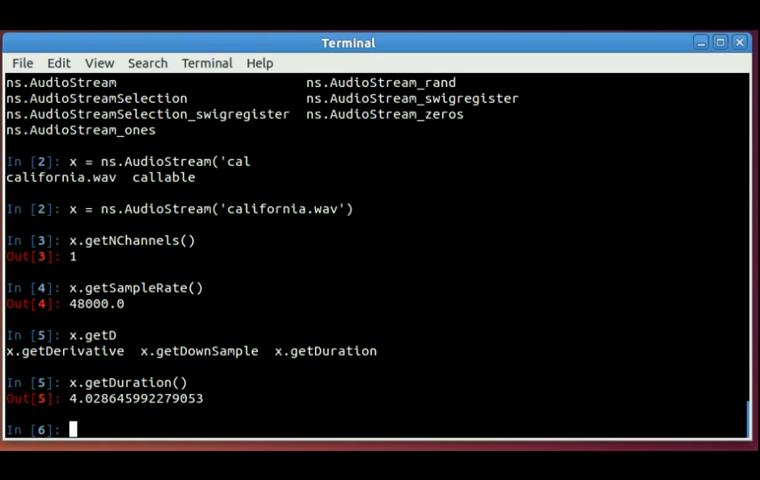
{"action": "type", "text": "x.plot("}
{"action": "type", "text": "ns.Plotter"}
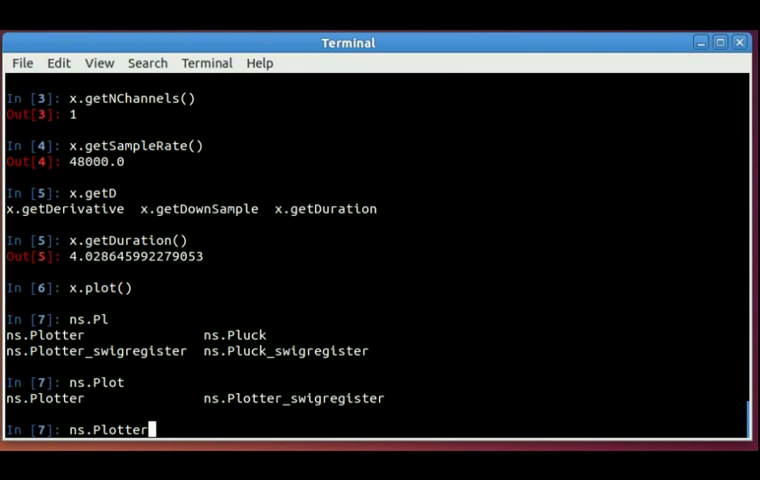
{"action": "type", "text": ".show()"}
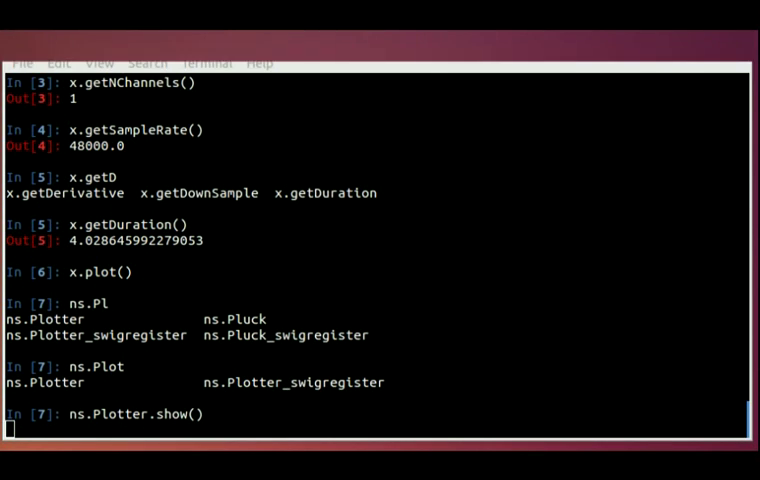
Step: Show the california.wav waveform figure, inspect it, then close the window
{"action": "key", "text": "Return"}
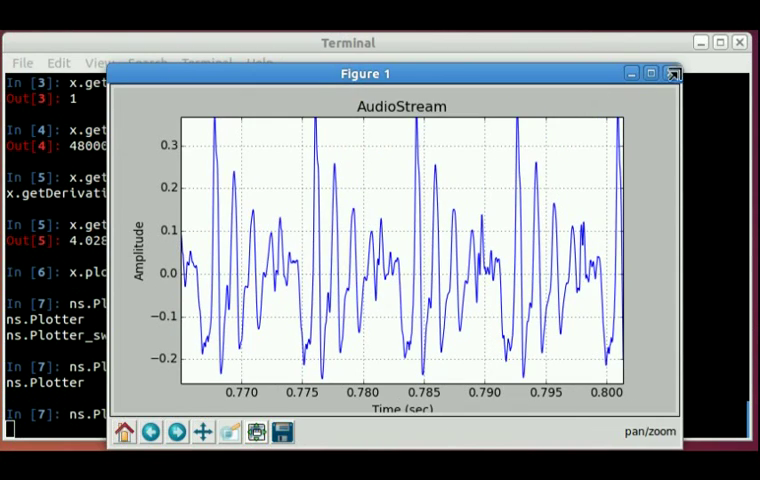
{"action": "left_click", "coordinate": [672, 72]}
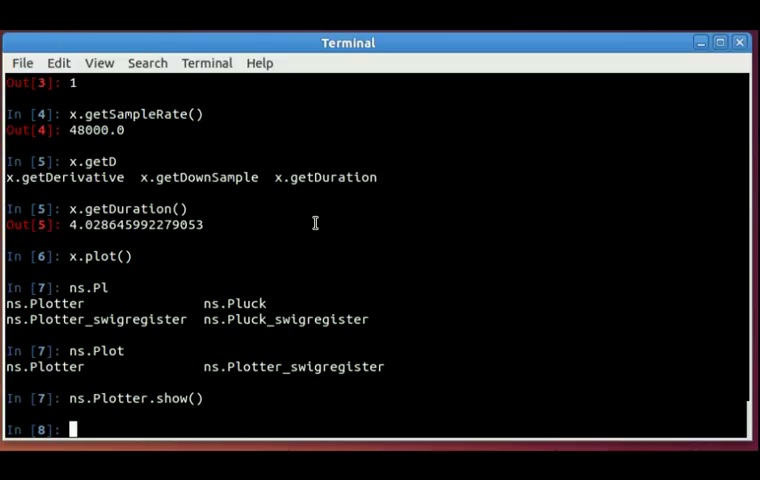
Step: Store the sample rate in sr via x.getSampleRate()
{"action": "type", "text": "spec = ns.S"}
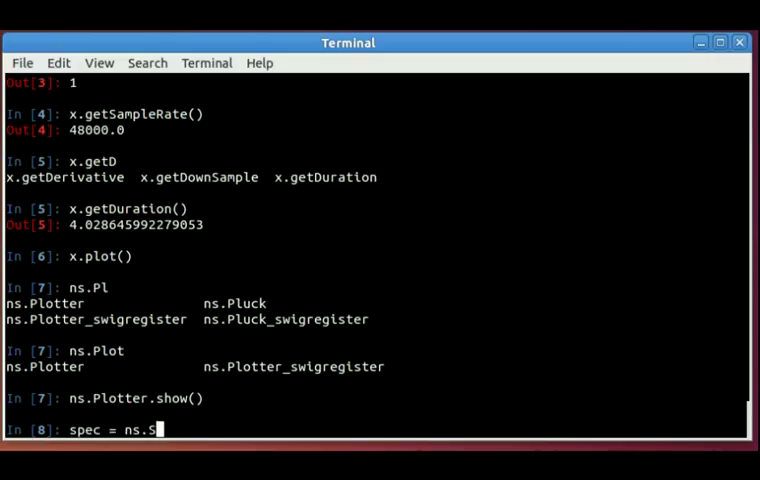
{"action": "type", "text": "pectrogram"}
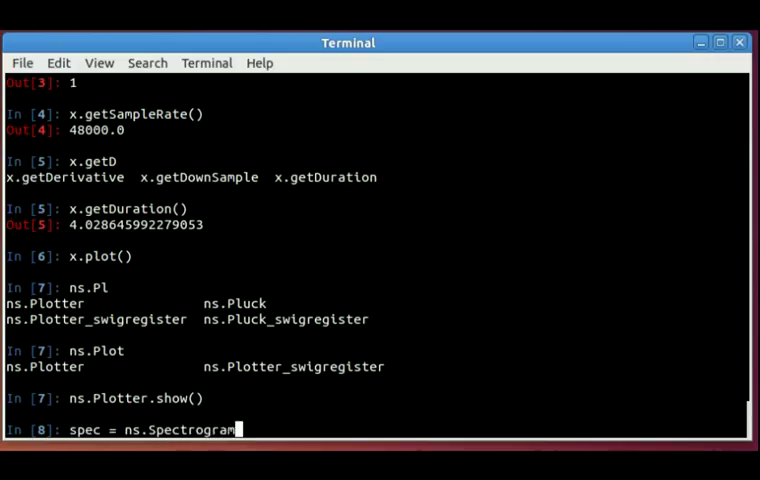
{"action": "type", "text": "(x["}
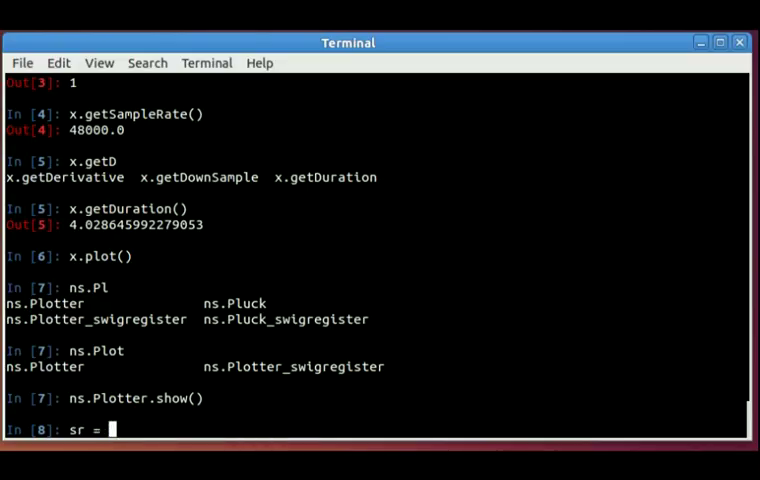
{"action": "type", "text": "x.getSampleRate("}
{"action": "type", "text": "spec"}
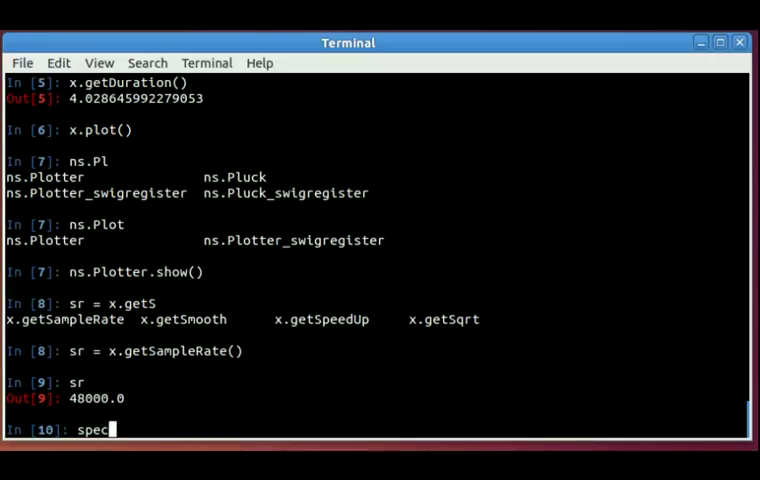
Step: Compute spec = ns.Spectrogram(x[0], sr, 0.080, 0.020, ns.NUTTALL)
{"action": "type", "text": "= ns.Spe"}
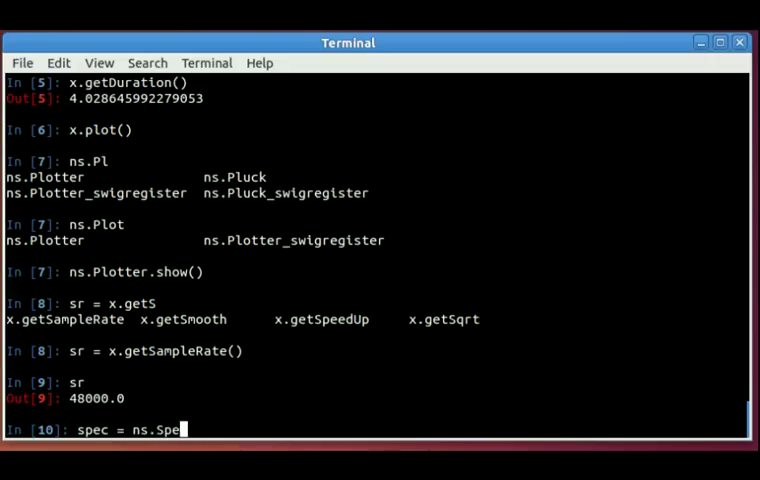
{"action": "type", "text": "ctrogram("}
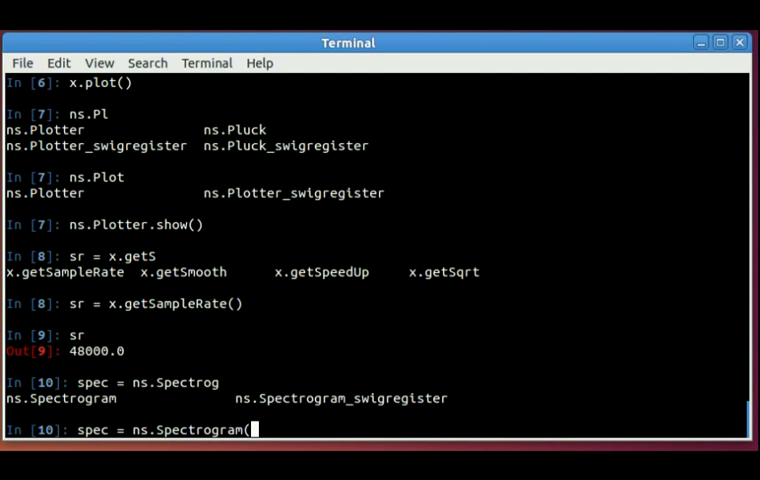
{"action": "type", "text": "x[0], sr, 0"}
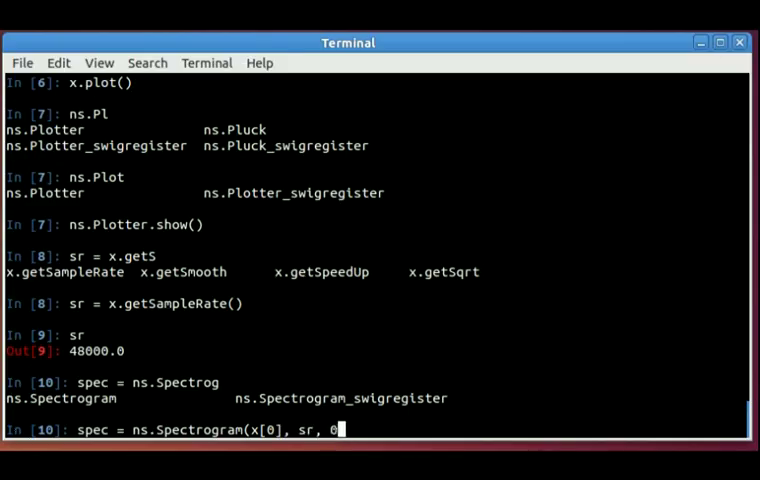
{"action": "type", "text": ".0"}
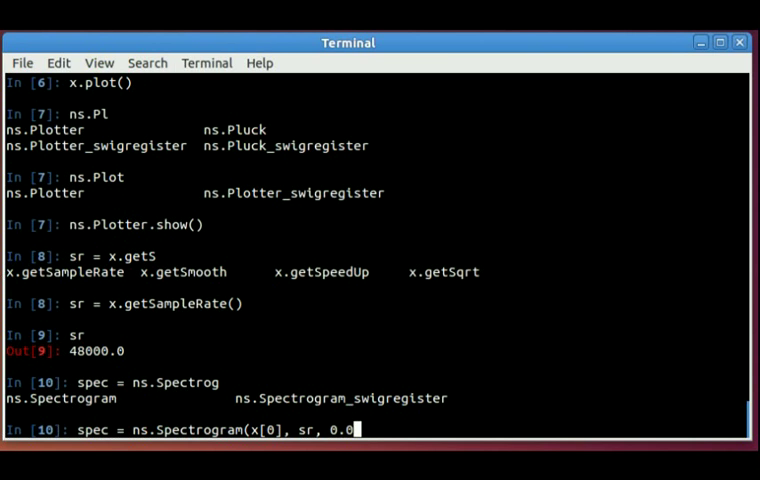
{"action": "type", "text": "80,"}
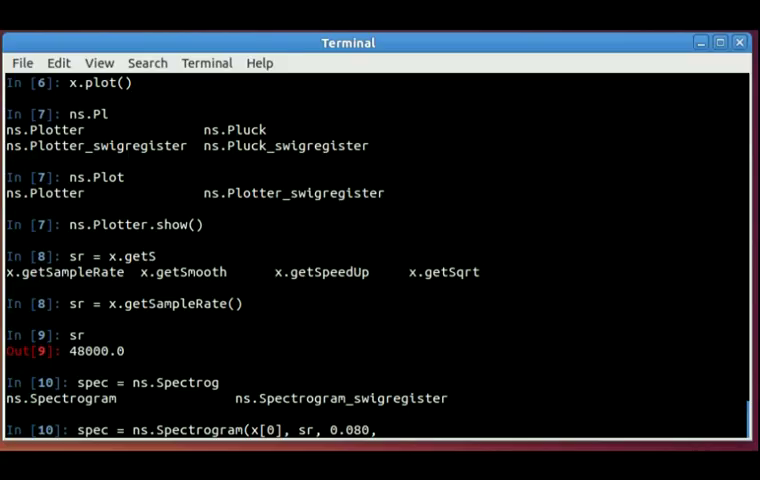
{"action": "type", "text": "0.020"}
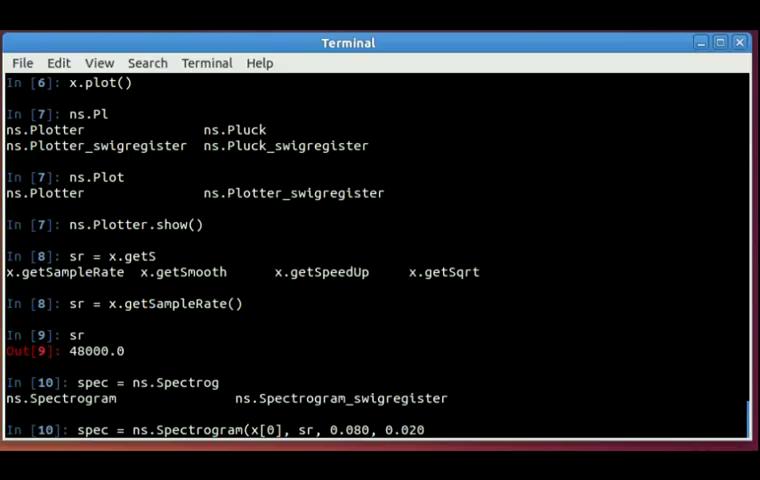
{"action": "type", "text": ","}
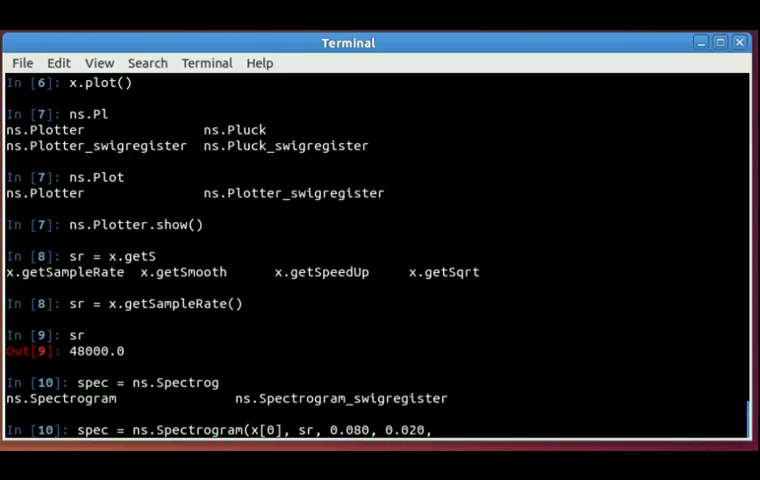
{"action": "type", "text": "ns.NUTTALL"}
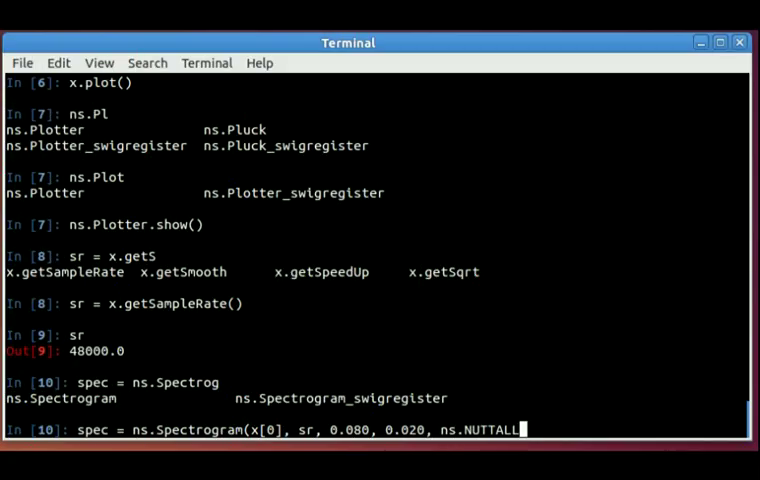
{"action": "type", "text": ")"}
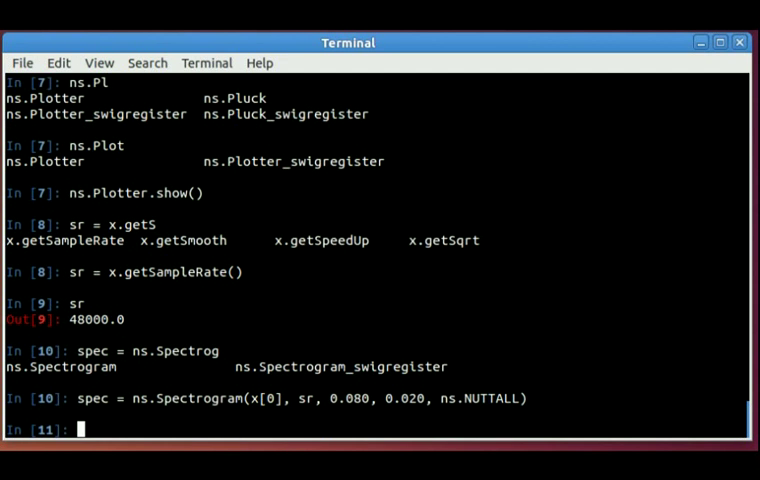
Step: Plot the spectrogram with spec.plot() and enter ns.Plotter.show()
{"action": "type", "text": "sp"}
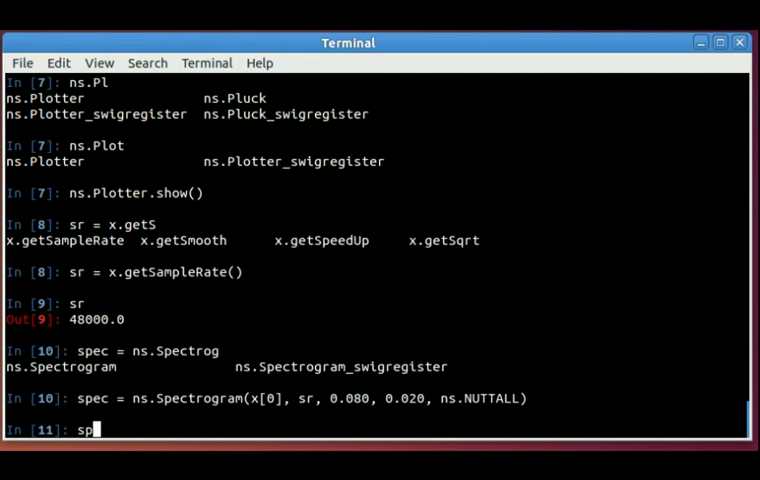
{"action": "type", "text": "ec.plot()"}
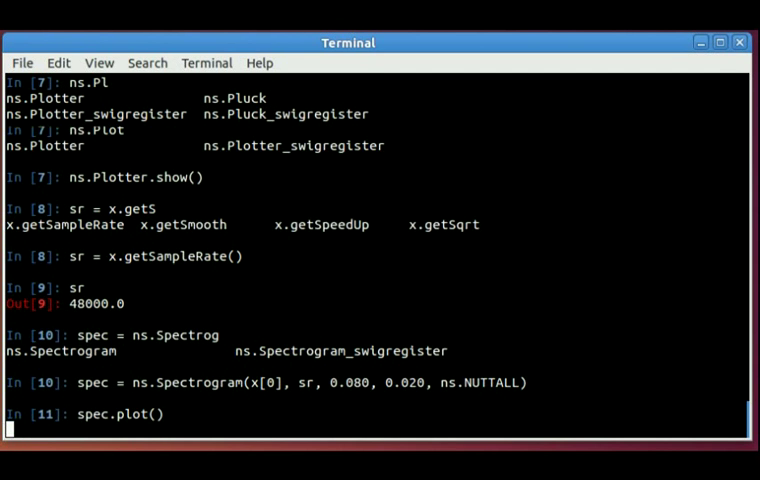
{"action": "type", "text": "ns.Plotter.show("}
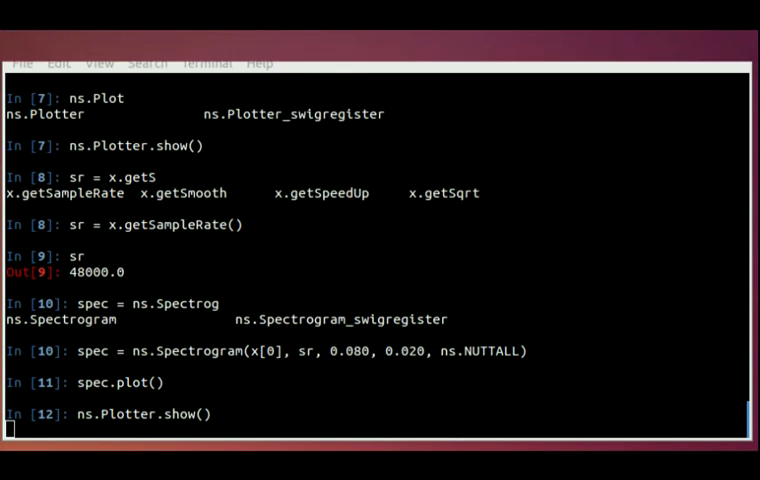
Step: Display the spectrogram, zoom into the speech harmonics below about 2000 Hz, then close it
{"action": "key", "text": "Return"}
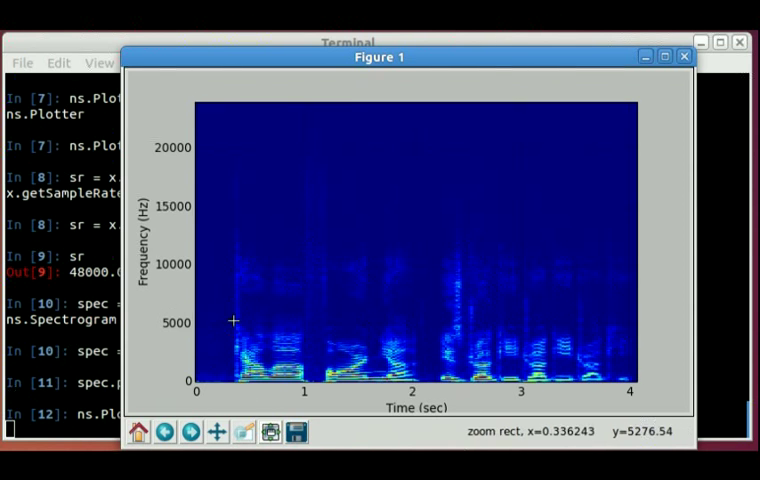
{"action": "left_click_drag", "start_coordinate": [232, 320], "coordinate": [640, 396]}
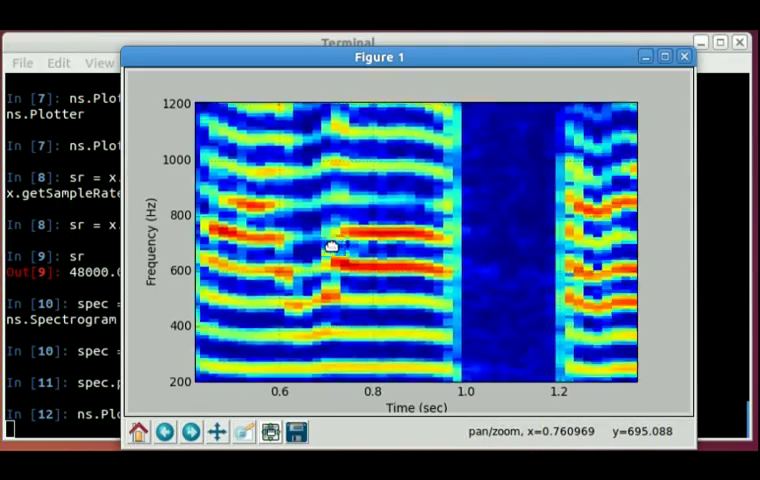
{"action": "left_click_drag", "start_coordinate": [330, 246], "coordinate": [306, 260]}
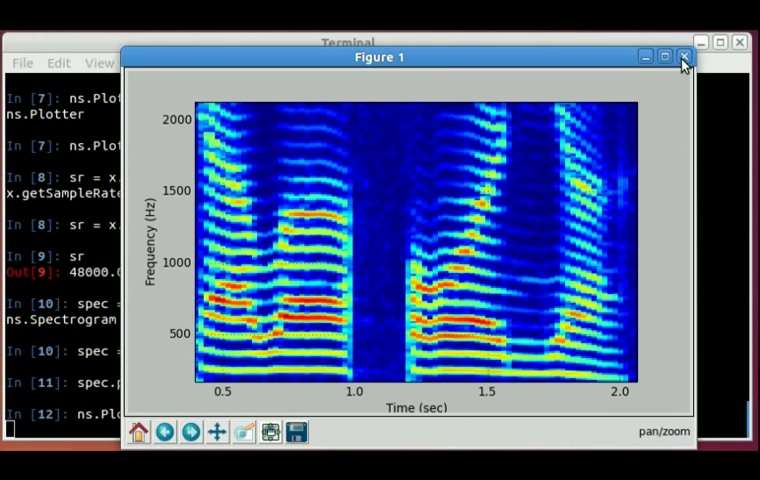
{"action": "left_click", "coordinate": [684, 56]}
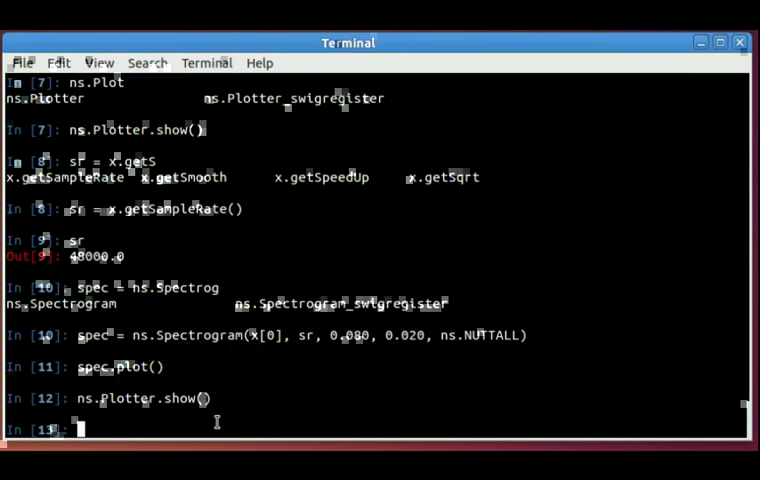
Step: Create lpf = ns.FilterLowPassFIR(sr, 128, 1000.0)
{"action": "type", "text": "l"}
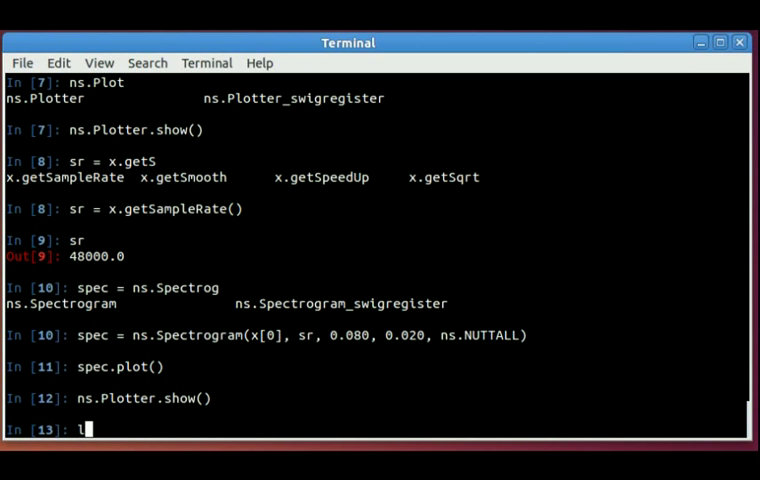
{"action": "type", "text": "pf = ns."}
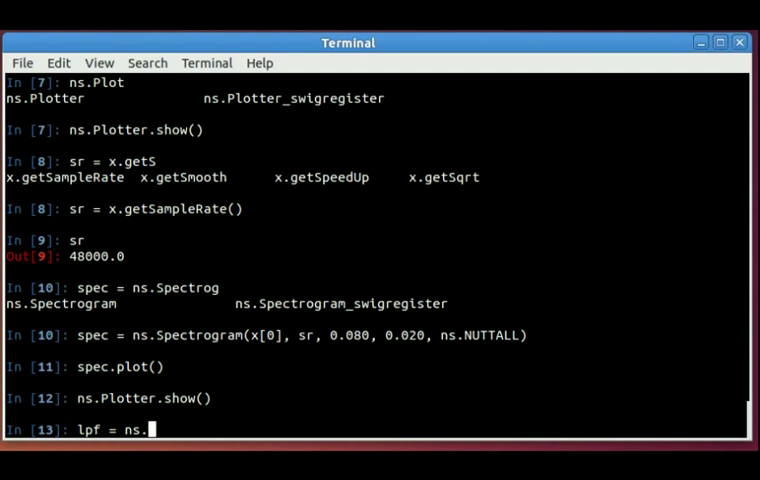
{"action": "type", "text": "FilterLowPassFI"}
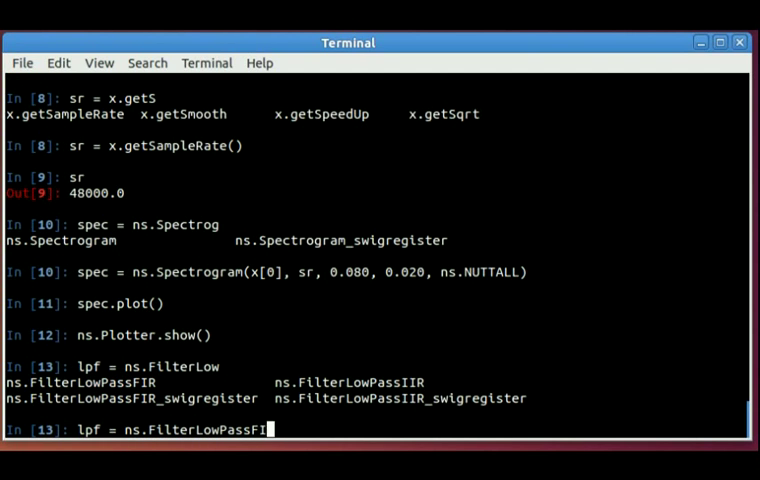
{"action": "type", "text": "R("}
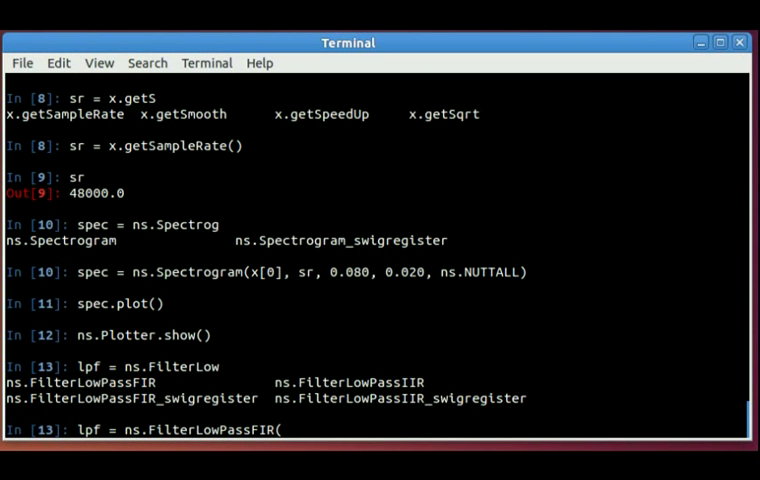
{"action": "type", "text": "sr,"}
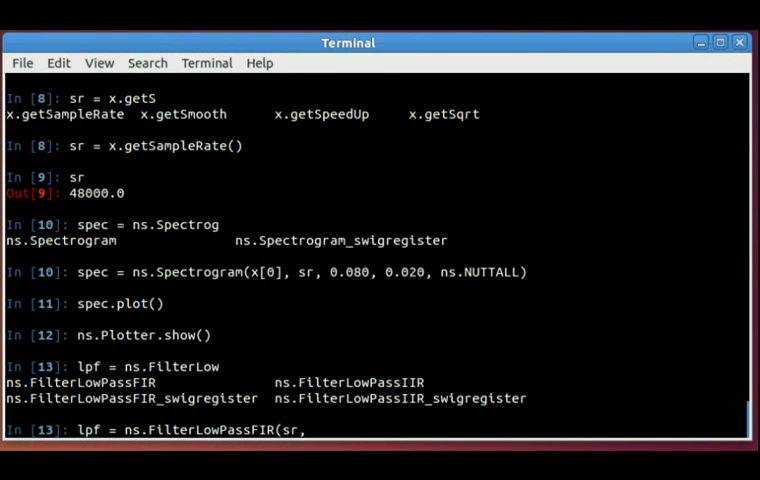
{"action": "type", "text": "128"}
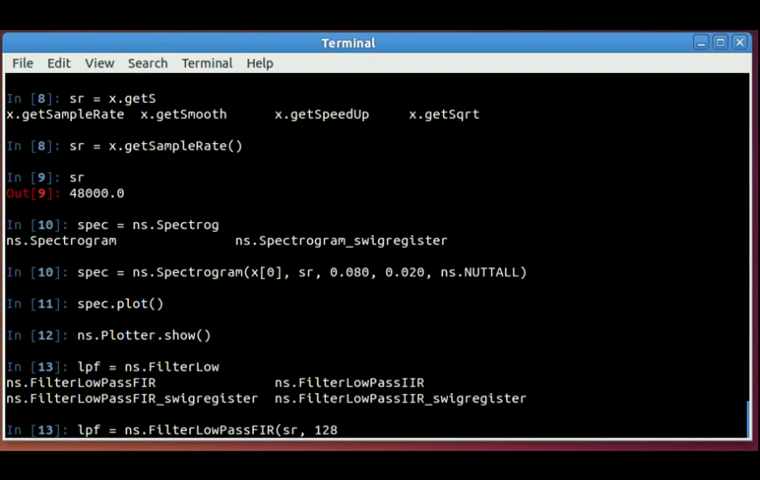
{"action": "type", "text": ", 1000.0"}
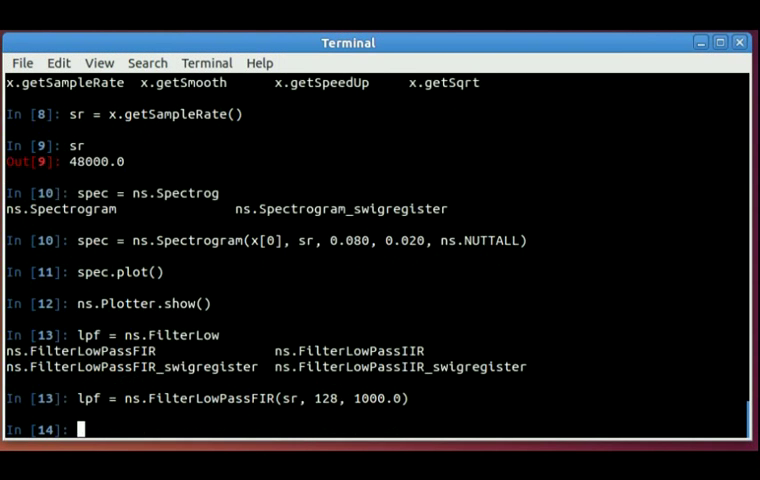
Step: Filter signal x through lpf into y
{"action": "type", "text": "y = l"}
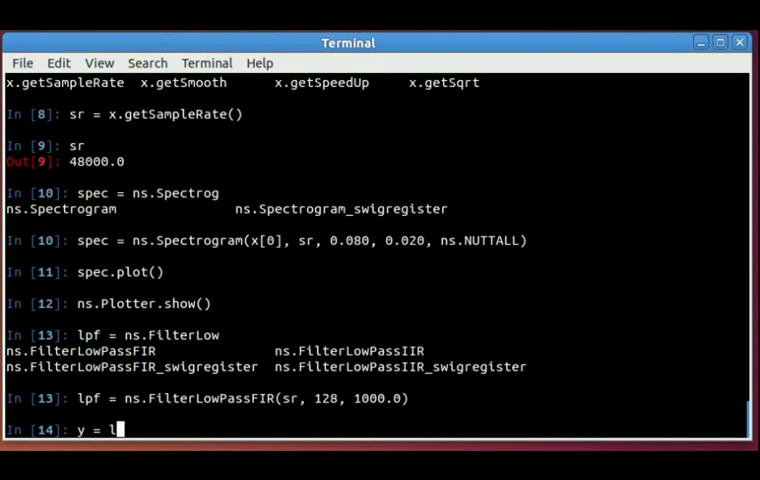
{"action": "type", "text": "pf.filter"}
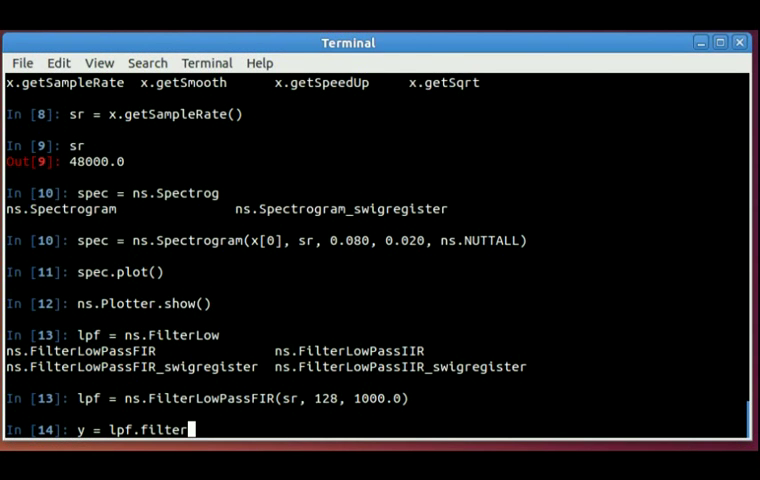
{"action": "type", "text": "(x)"}
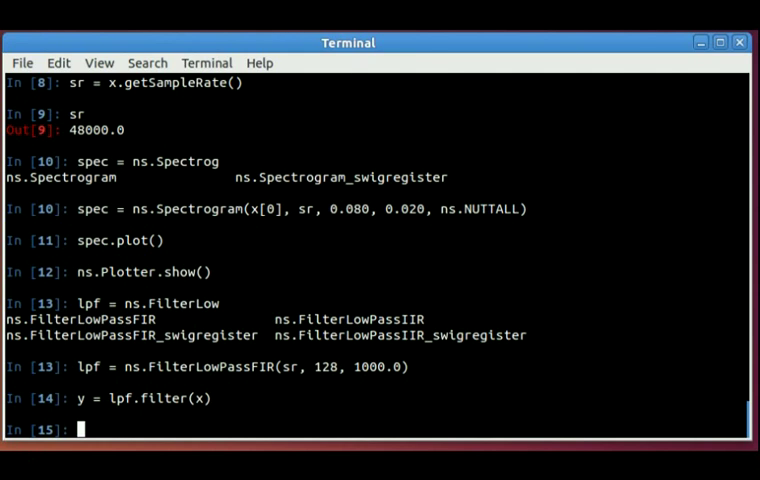
Step: Compute and display the Nuttall spectrogram of filtered signal y, energy now below about 1000 Hz
{"action": "type", "text": "spec"}
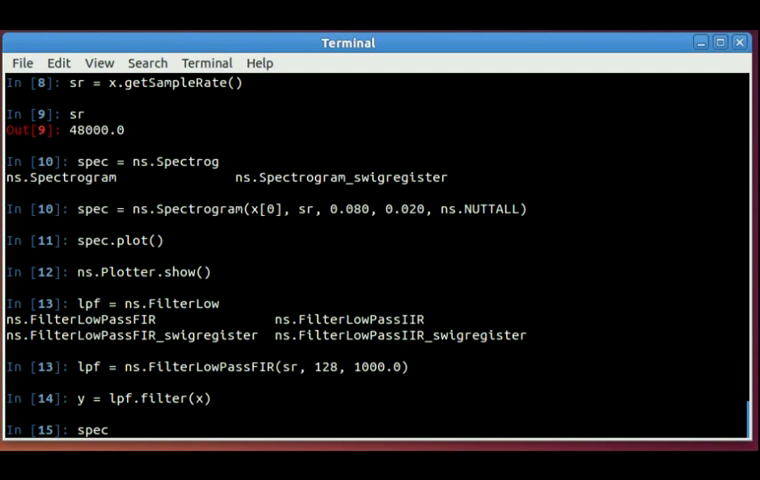
{"action": "type", "text": ".plot()"}
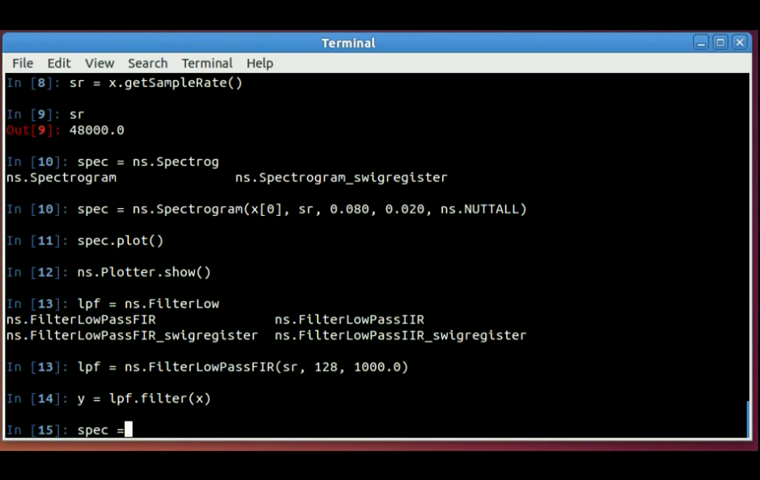
{"action": "type", "text": "ns.Spectrogram(x[0], sr, 0.080, 0.020, ns.NUTTALL)"}
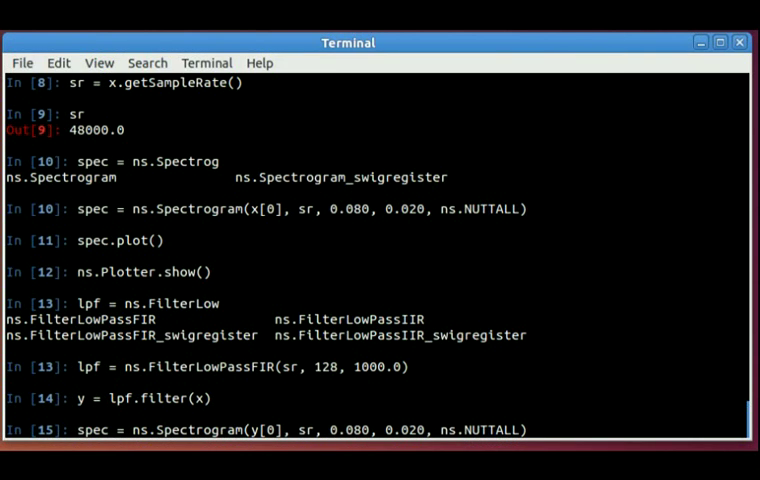
{"action": "type", "text": "spec.plot("}
{"action": "type", "text": "ns.Plotter.show()"}
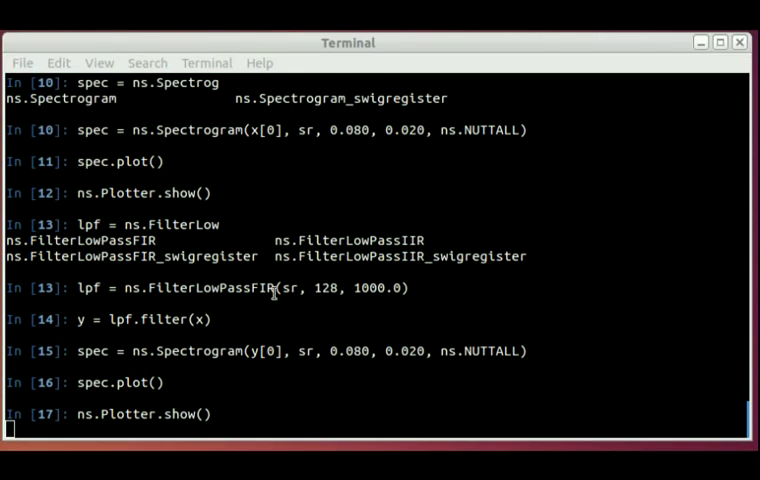
{"action": "key", "text": "Return"}
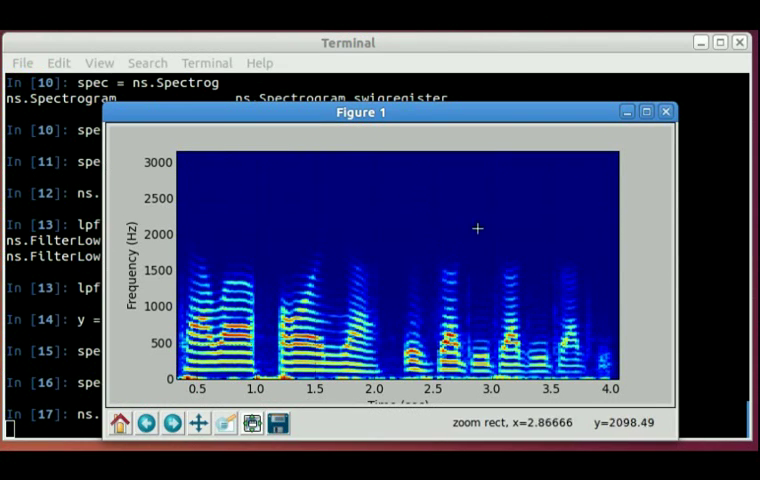
{"action": "mouse_move", "coordinate": [700, 156]}
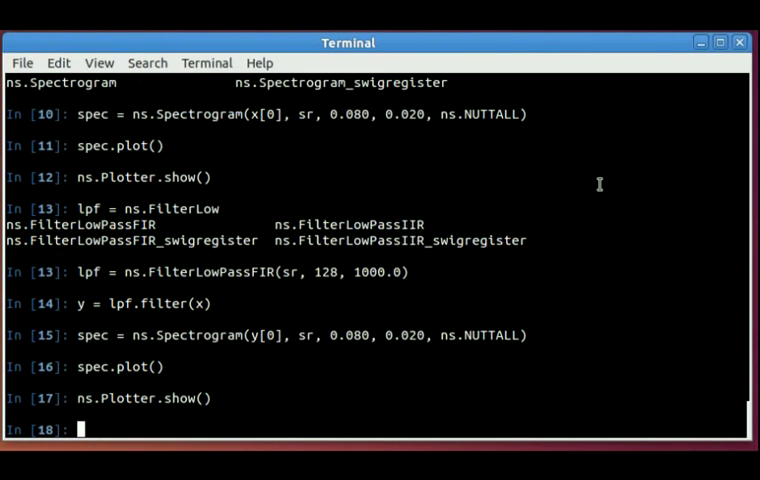
Step: Plot the low-pass filter's response with lpf.plot() and ns.Plotter.show()
{"action": "type", "text": "lpf"}
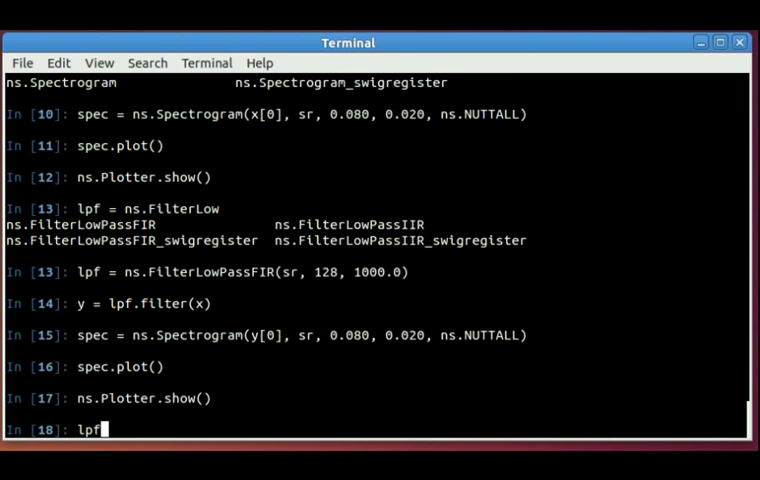
{"action": "type", "text": ".plot()"}
{"action": "type", "text": "ns."}
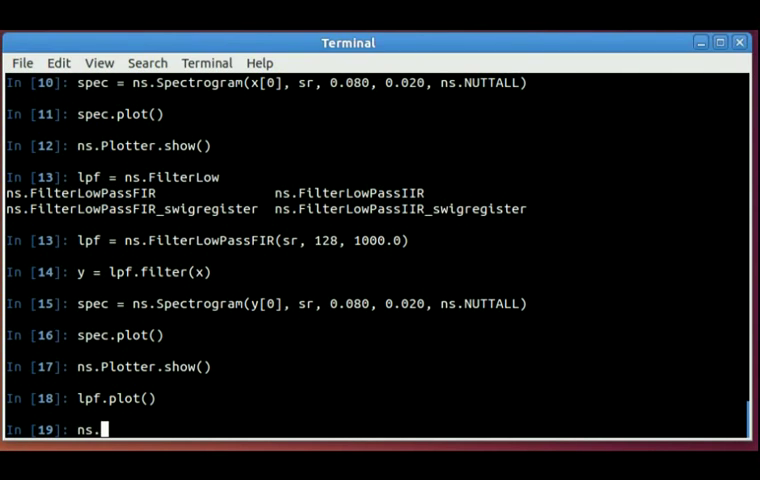
{"action": "type", "text": "Plotter.show()"}
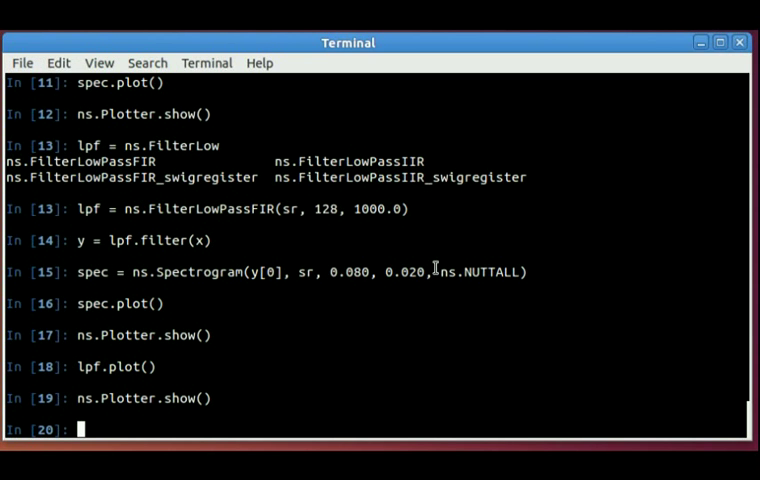
Step: Attempt apb = ns.AudioPlayback(sr), which fails because the JACK server isn't running
{"action": "type", "text": "p"}
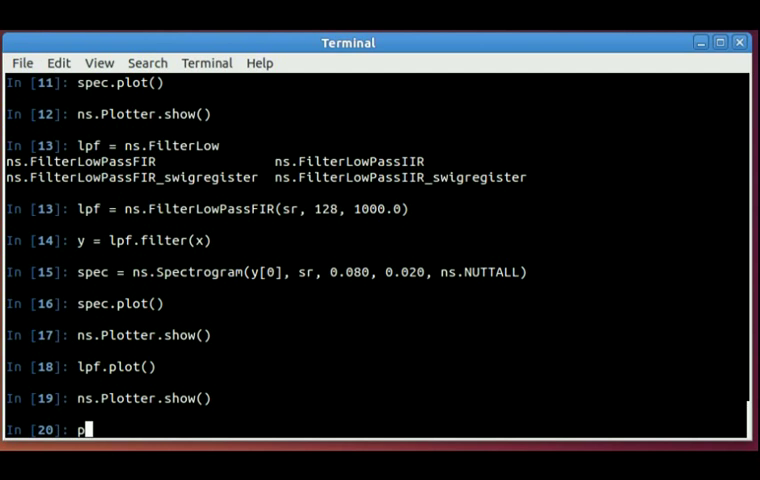
{"action": "type", "text": "b"}
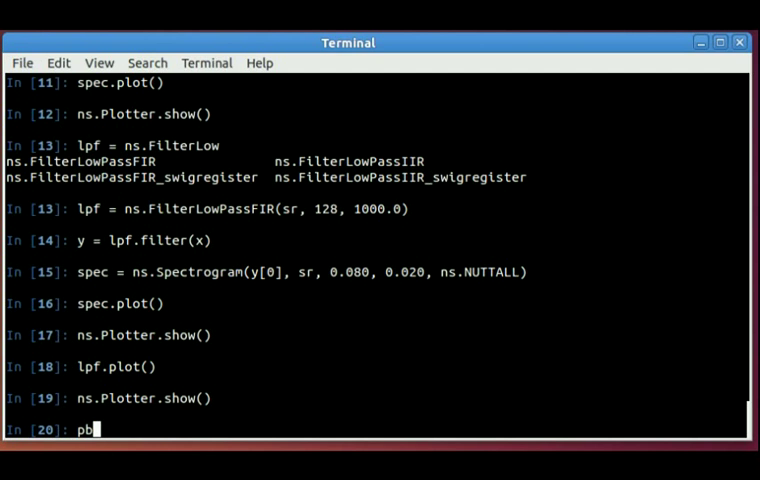
{"action": "type", "text": "apb = ns.AudioPlayback"}
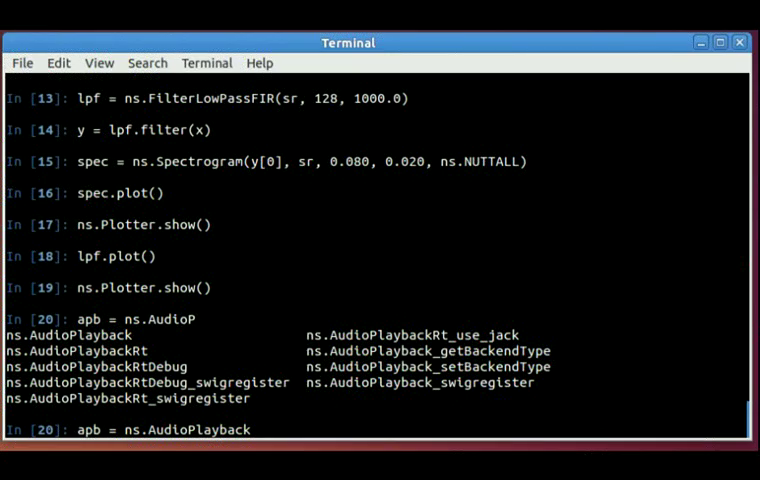
{"action": "type", "text": "("}
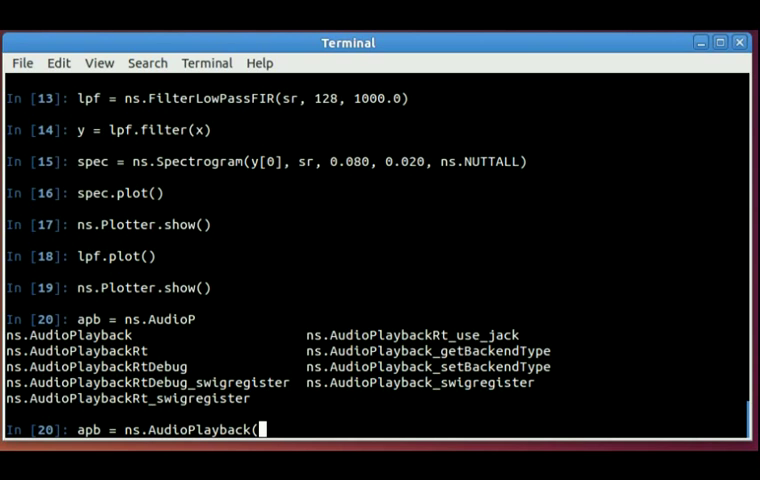
{"action": "type", "text": "sr)"}
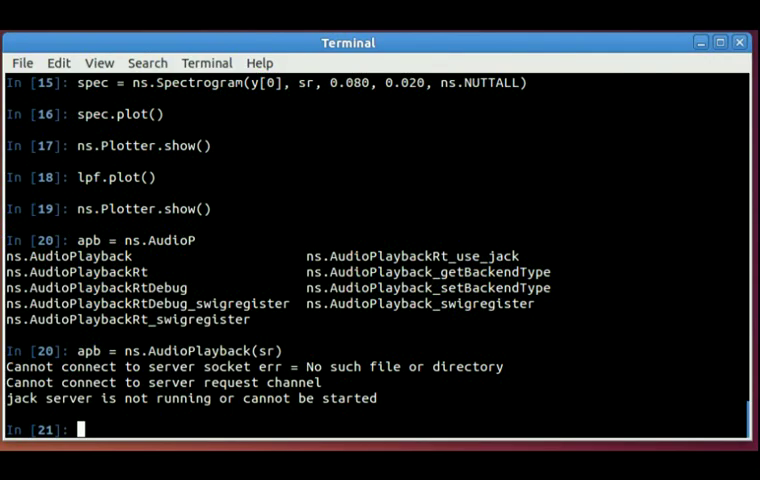
Step: Send x >> apb and then y >> apb to play the original and filtered signals
{"action": "type", "text": "x"}
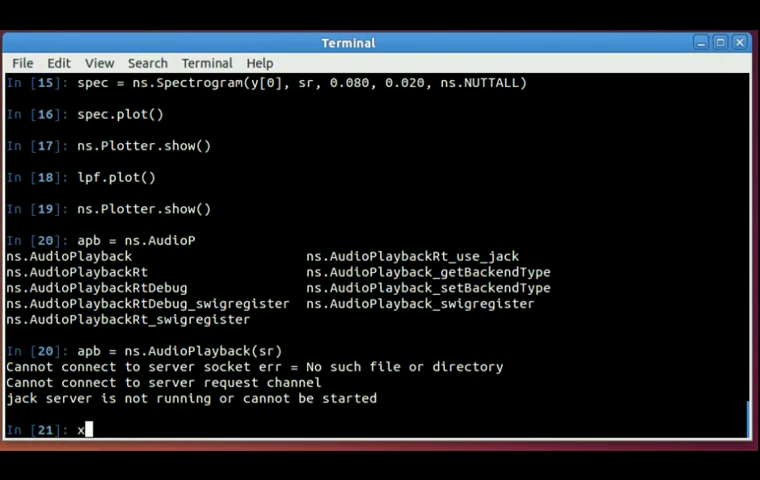
{"action": "type", "text": ">>"}
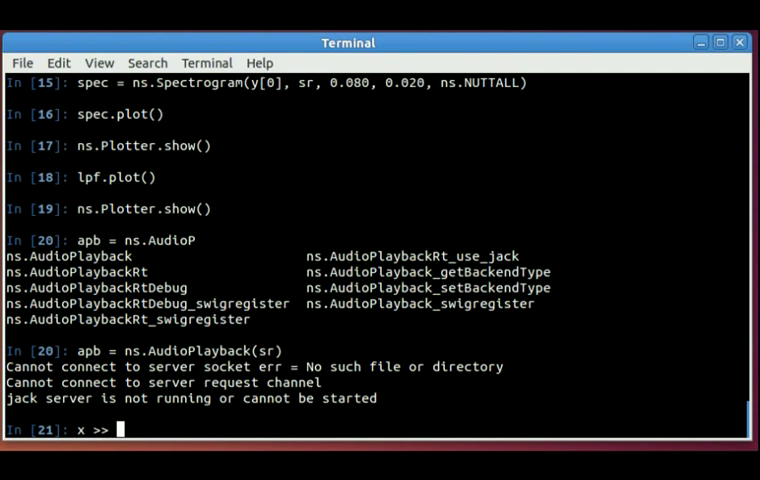
{"action": "type", "text": "apb"}
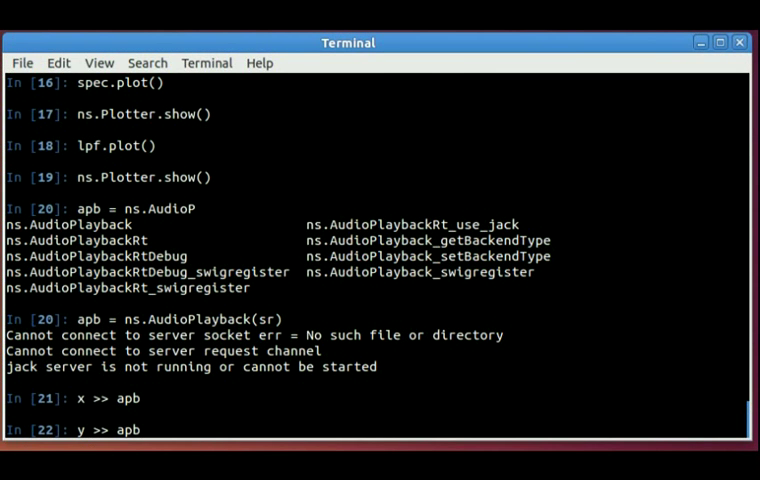
{"action": "scroll", "scroll_direction": "up", "scroll_amount": 3}
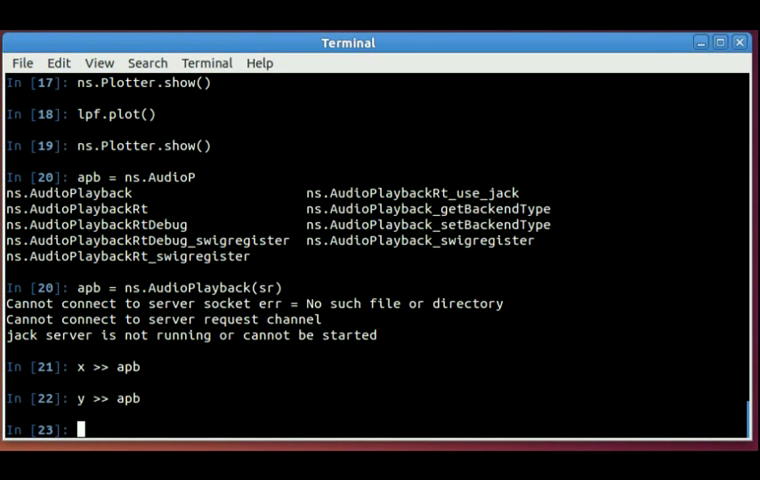
Step: Write y to lpf_signal.wav with the >> operator, then list files with ls -lt
{"action": "type", "text": "y >> \"lpf"}
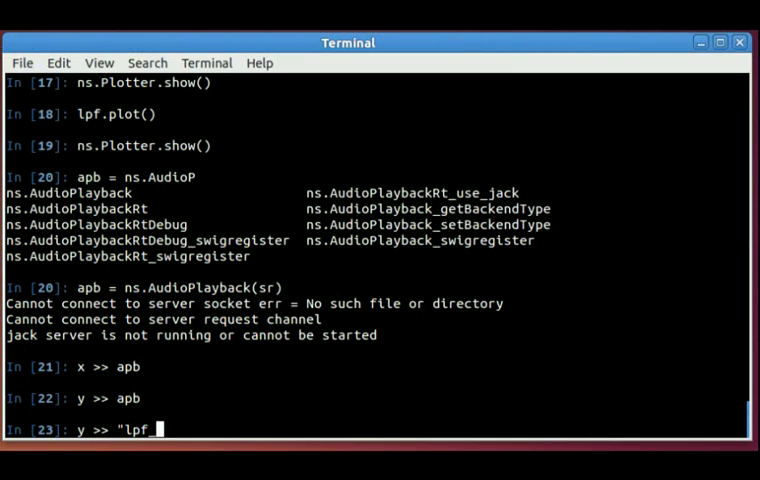
{"action": "type", "text": "_signal."}
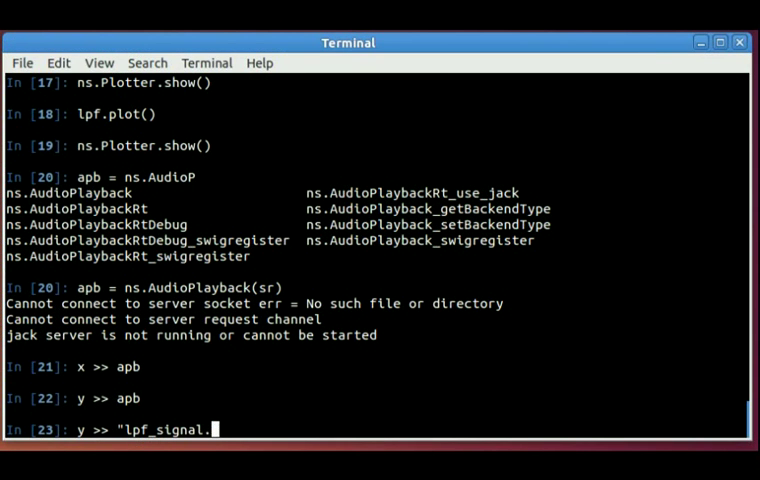
{"action": "type", "text": "wav\""}
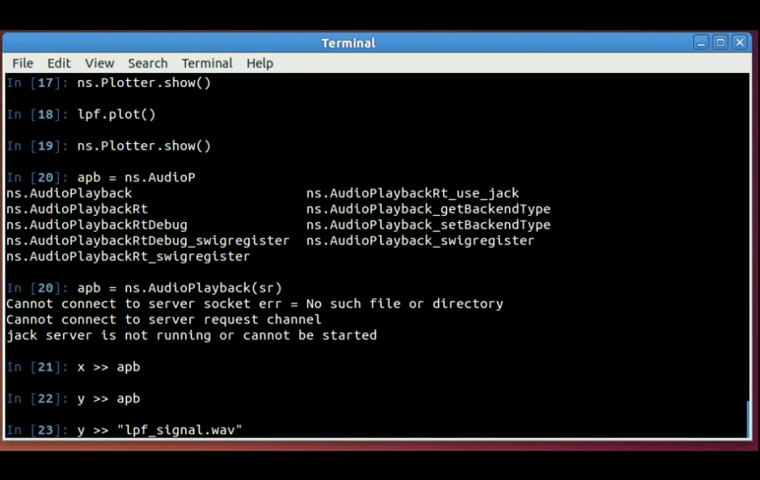
{"action": "key", "text": "Return"}
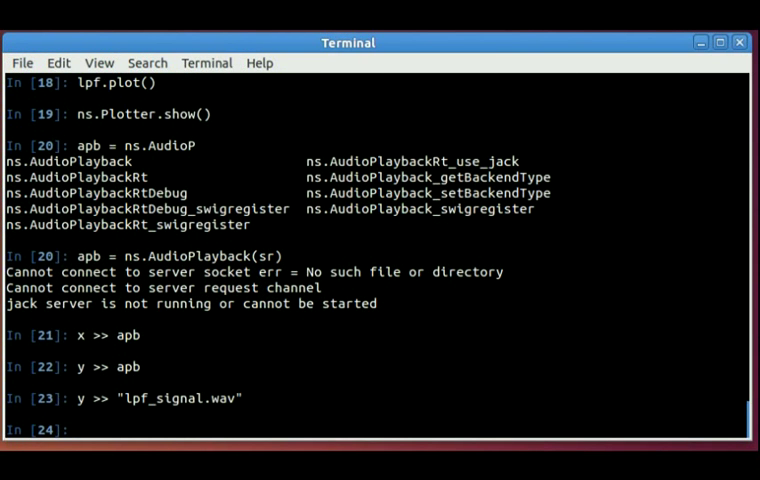
{"action": "type", "text": "ls -lt"}
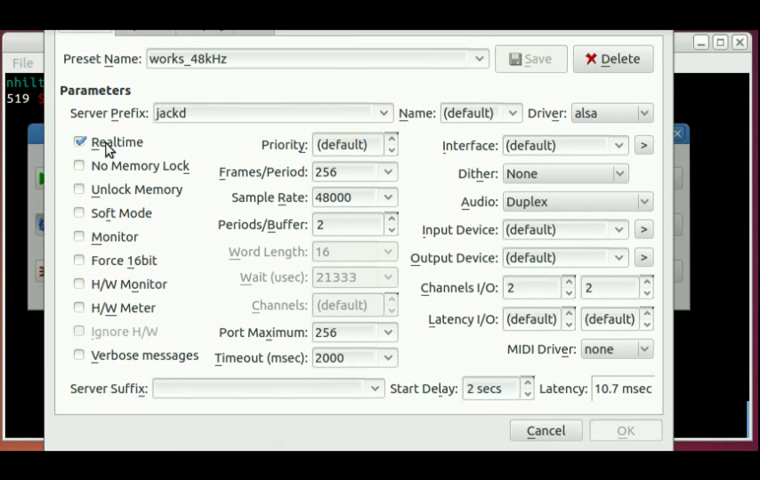
Step: Toggle Realtime off and back on for the works_48kHz preset, then accept the settings
{"action": "left_click", "coordinate": [80, 142]}
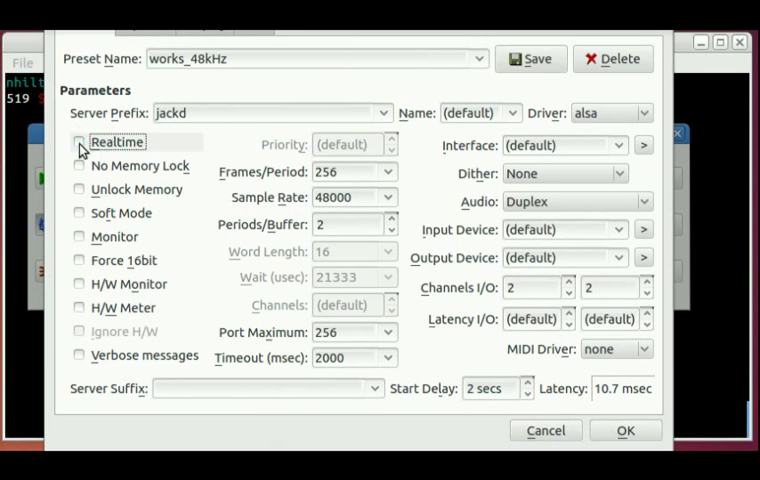
{"action": "left_click", "coordinate": [80, 140]}
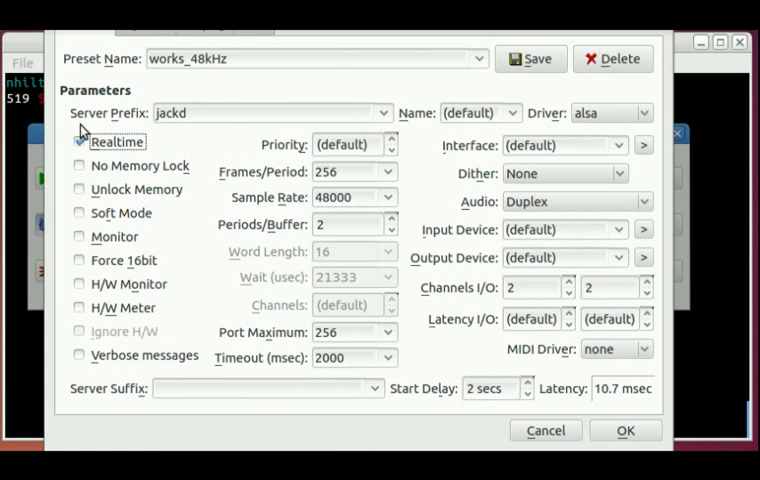
{"action": "left_click", "coordinate": [80, 140]}
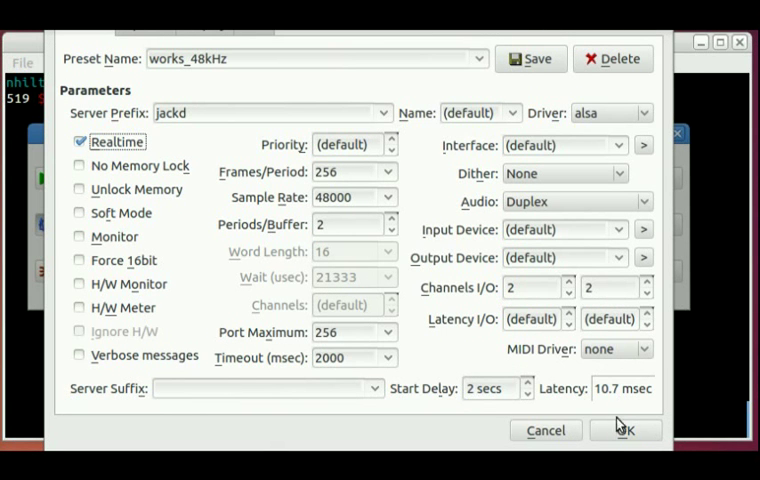
{"action": "left_click", "coordinate": [624, 430]}
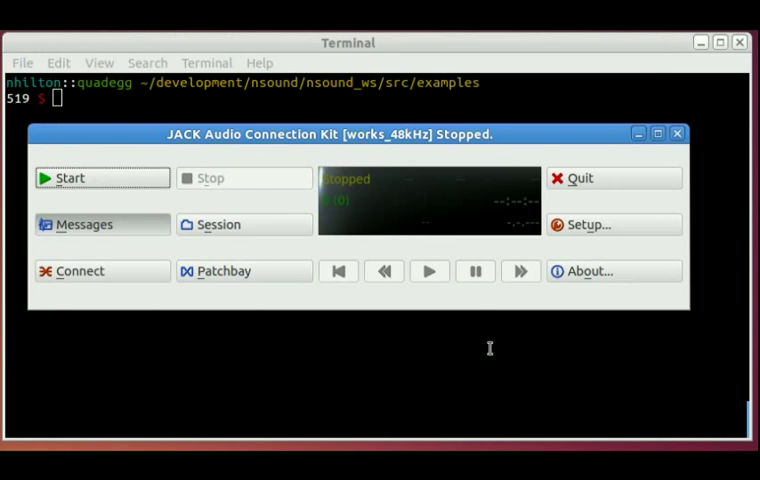
Step: Start the JACK audio server so its status reads Started
{"action": "left_click", "coordinate": [70, 176]}
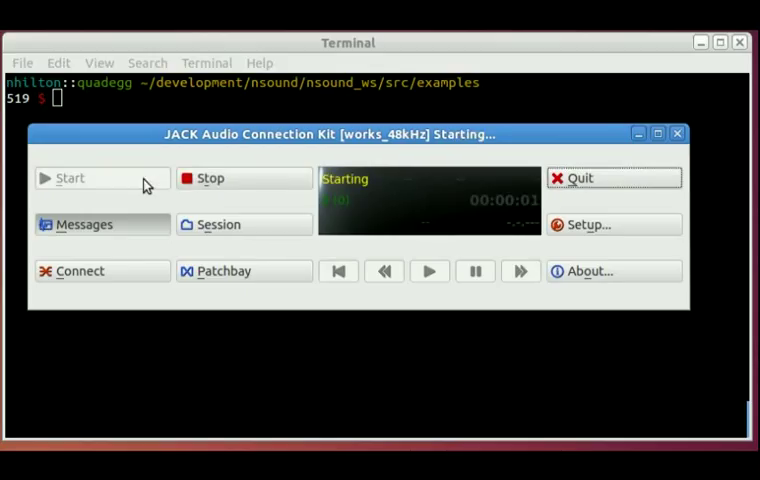
{"action": "left_click", "coordinate": [70, 176]}
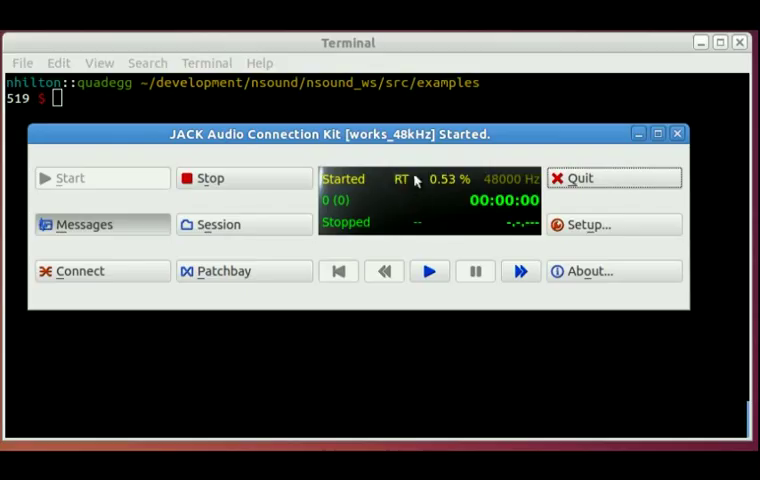
{"action": "mouse_move", "coordinate": [388, 176]}
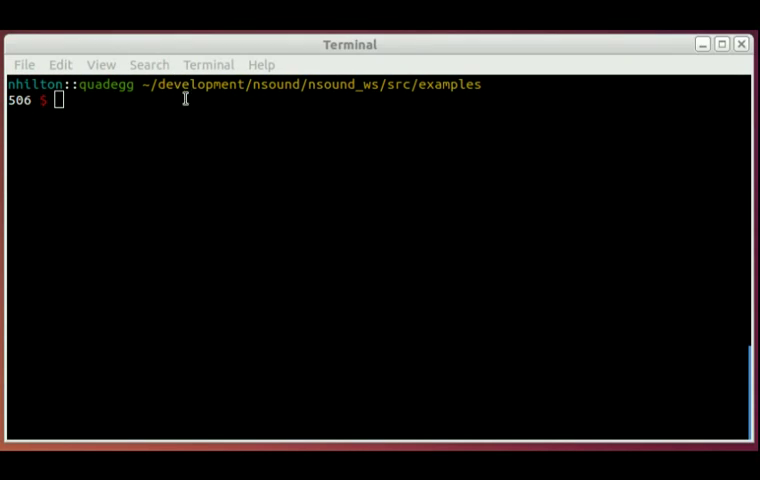
Step: Run python bebot.py --jack to launch the Bebot synth window
{"action": "type", "text": "python bebo"}
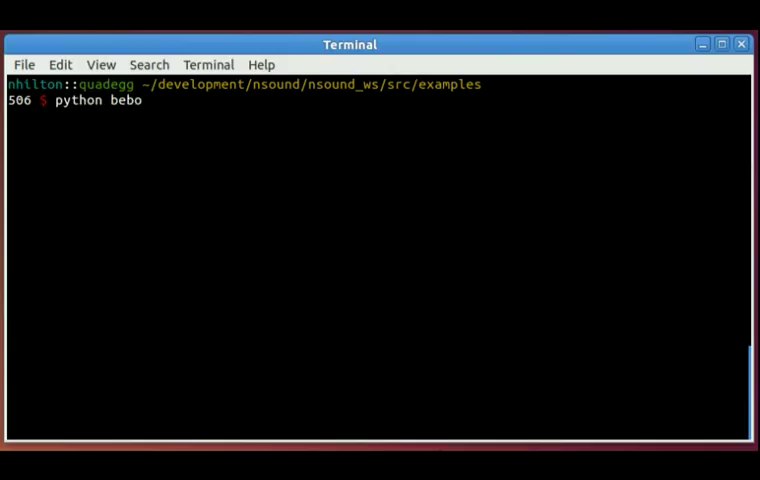
{"action": "type", "text": "t.py -"}
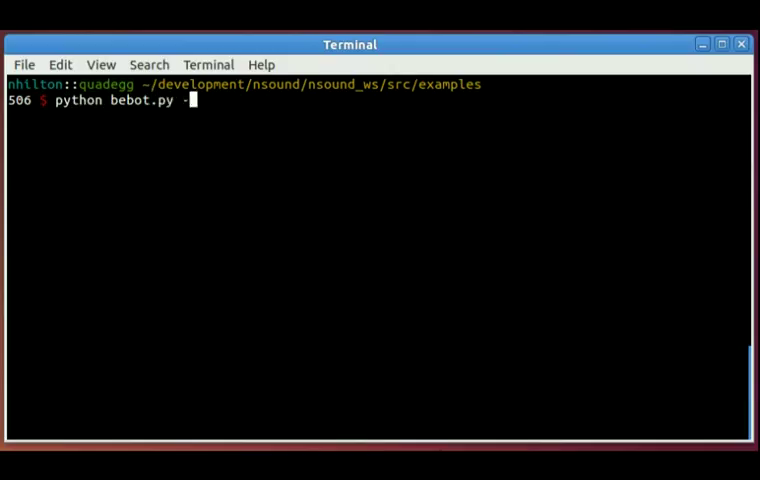
{"action": "type", "text": "-jack"}
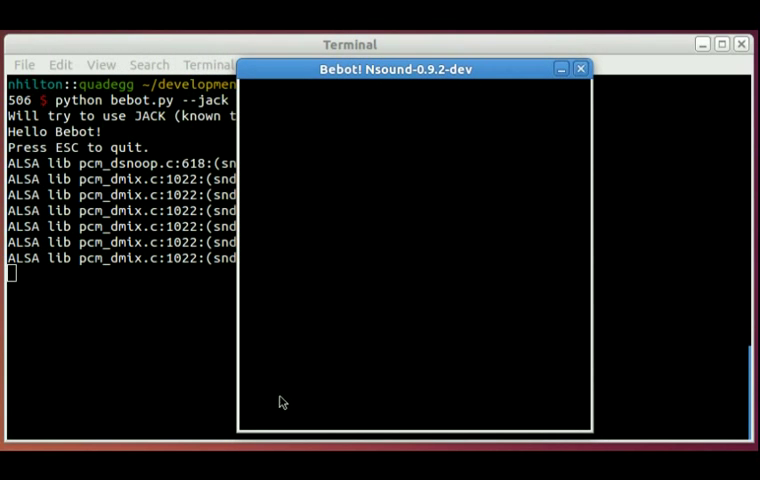
{"action": "mouse_move", "coordinate": [360, 344]}
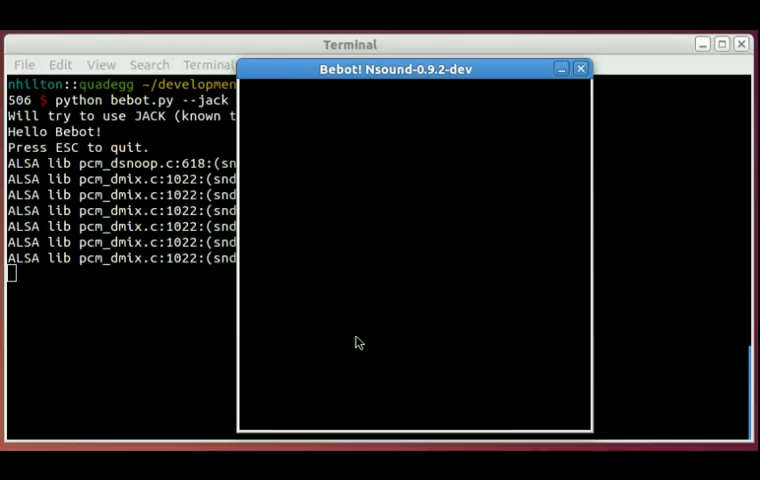
{"action": "mouse_move", "coordinate": [352, 346]}
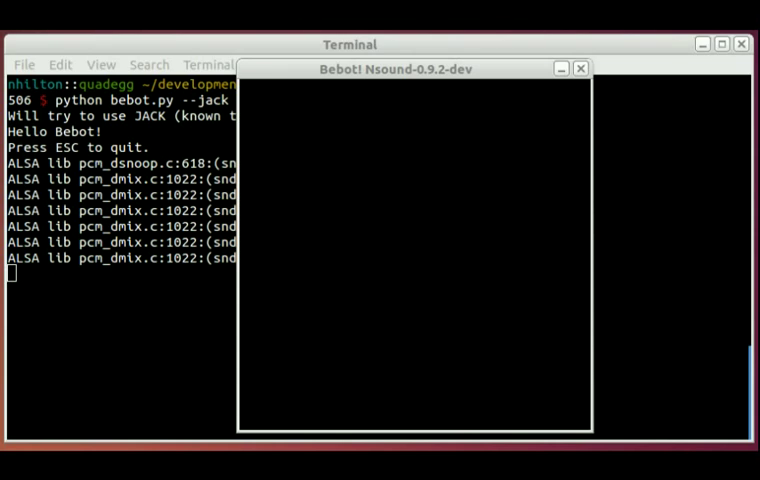
{"action": "mouse_move", "coordinate": [262, 402]}
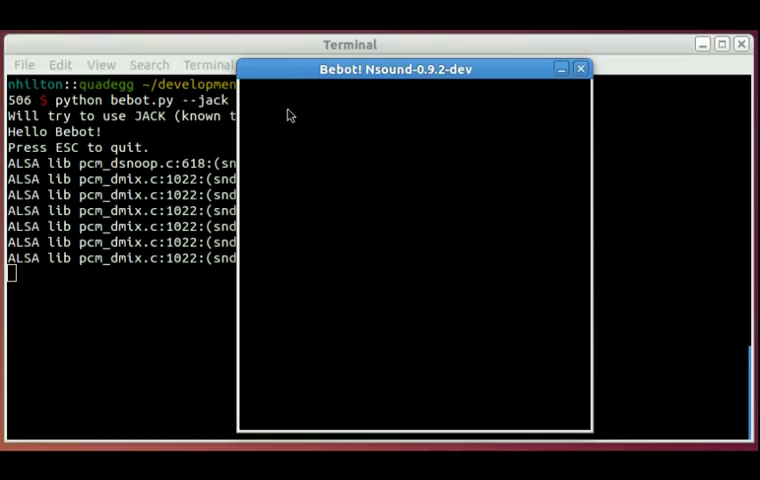
{"action": "mouse_move", "coordinate": [476, 204]}
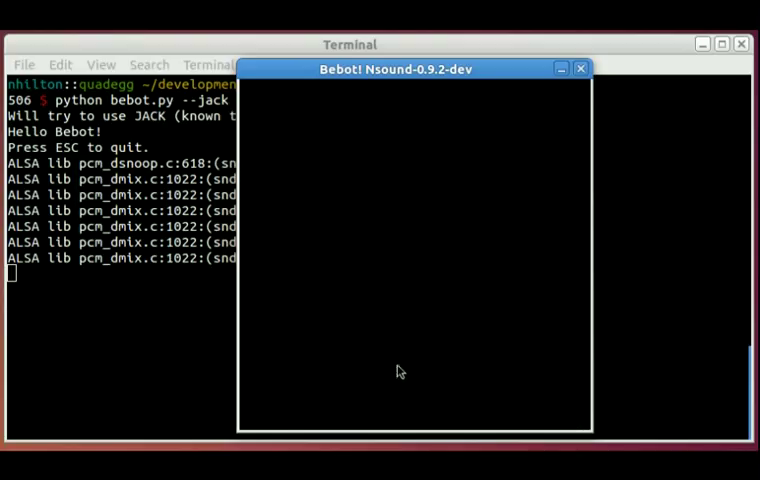
{"action": "mouse_move", "coordinate": [276, 424]}
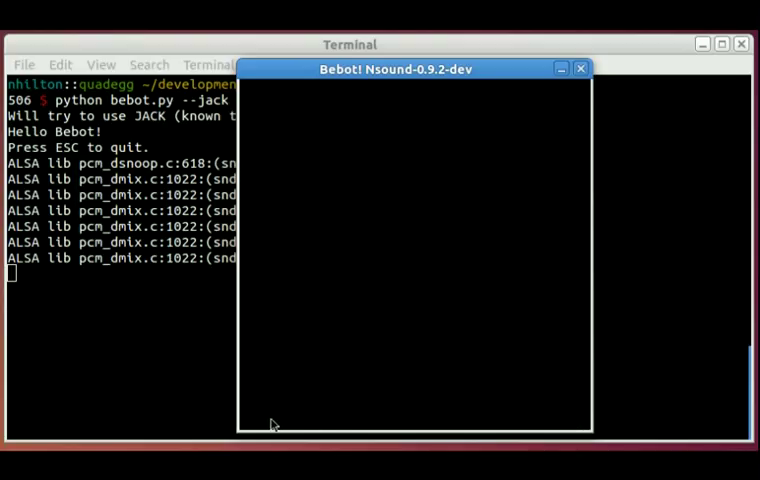
{"action": "mouse_move", "coordinate": [246, 364]}
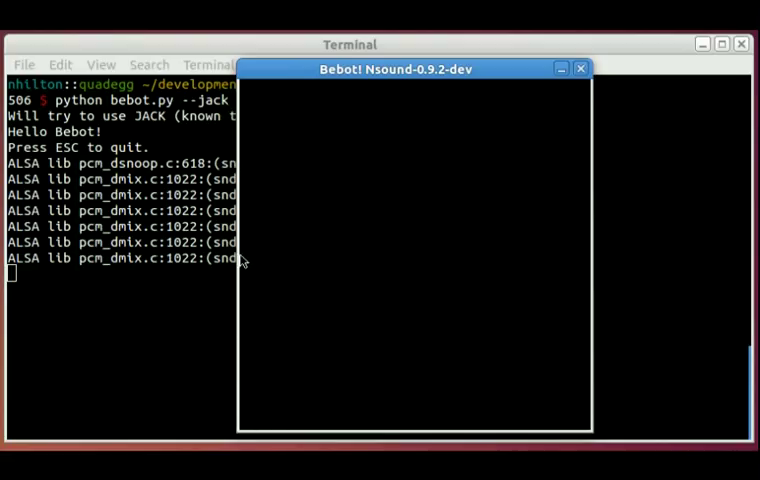
{"action": "mouse_move", "coordinate": [252, 138]}
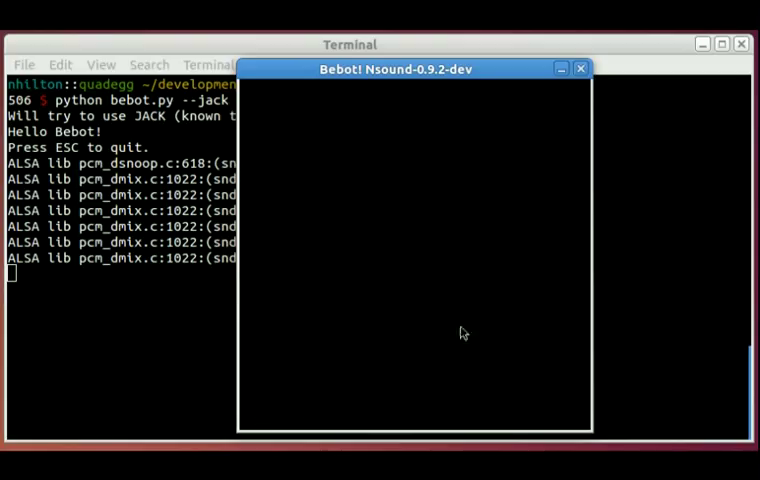
{"action": "mouse_move", "coordinate": [266, 410]}
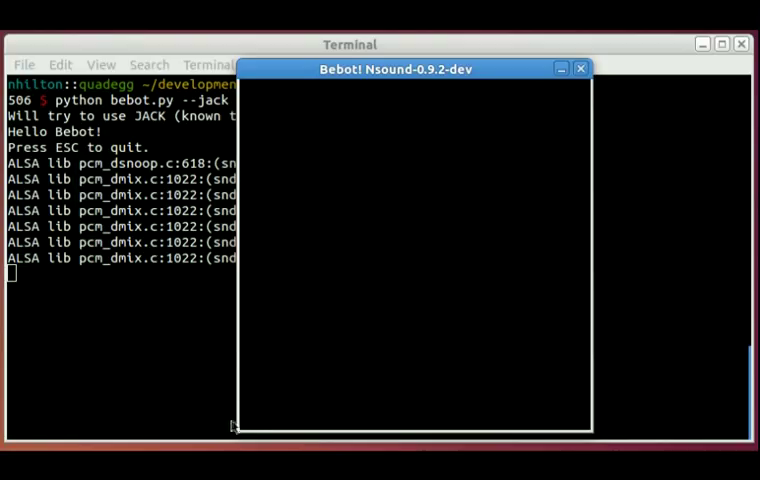
{"action": "mouse_move", "coordinate": [374, 318]}
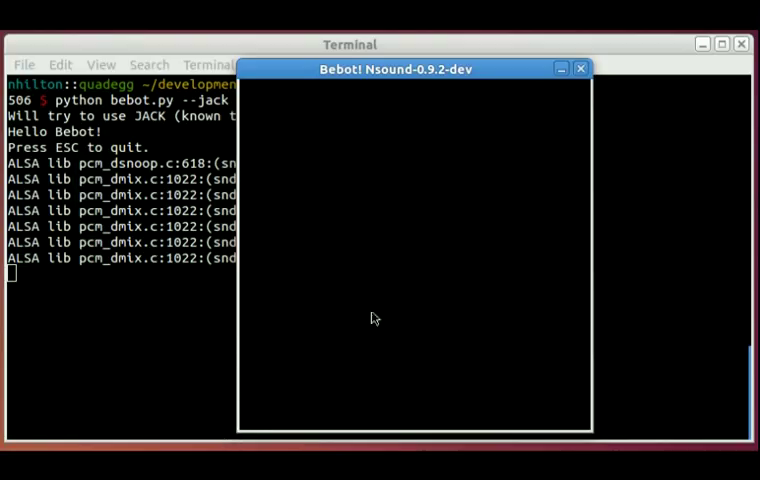
{"action": "mouse_move", "coordinate": [544, 400]}
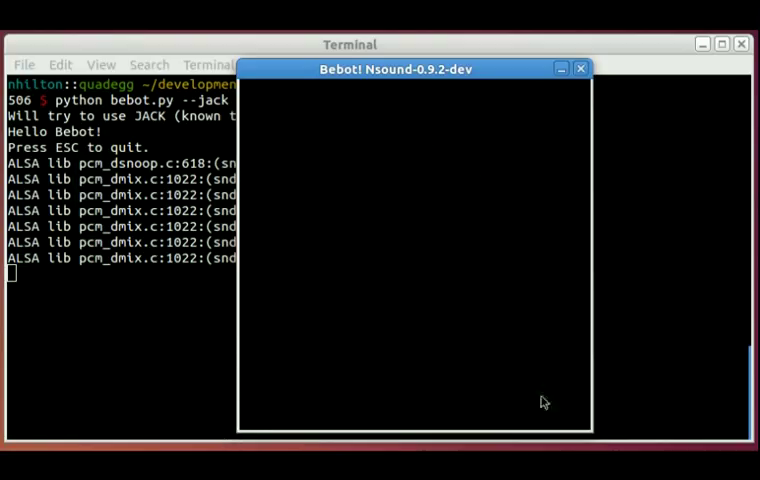
{"action": "mouse_move", "coordinate": [312, 344]}
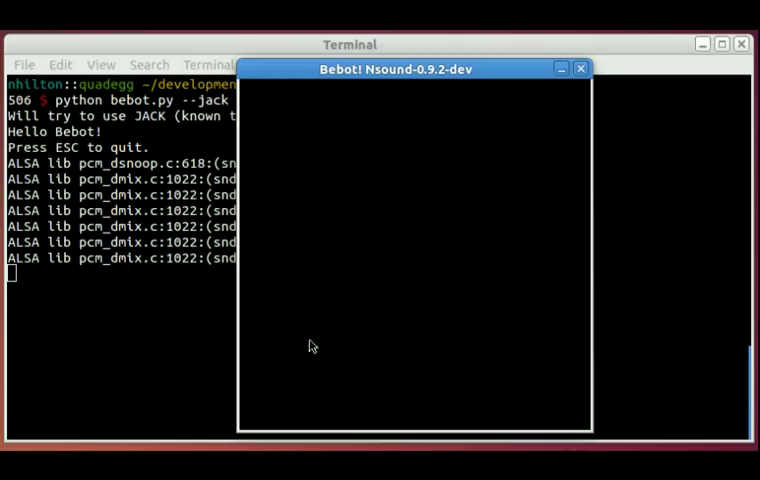